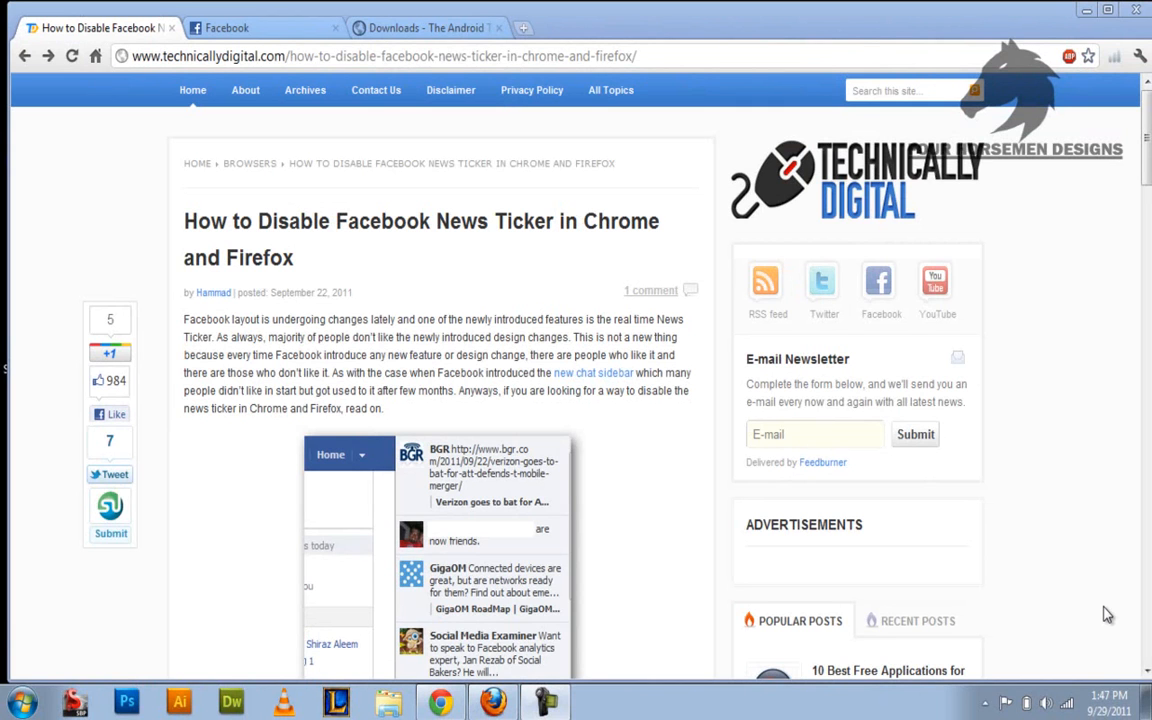
pyautogui.moveTo(1114, 603)
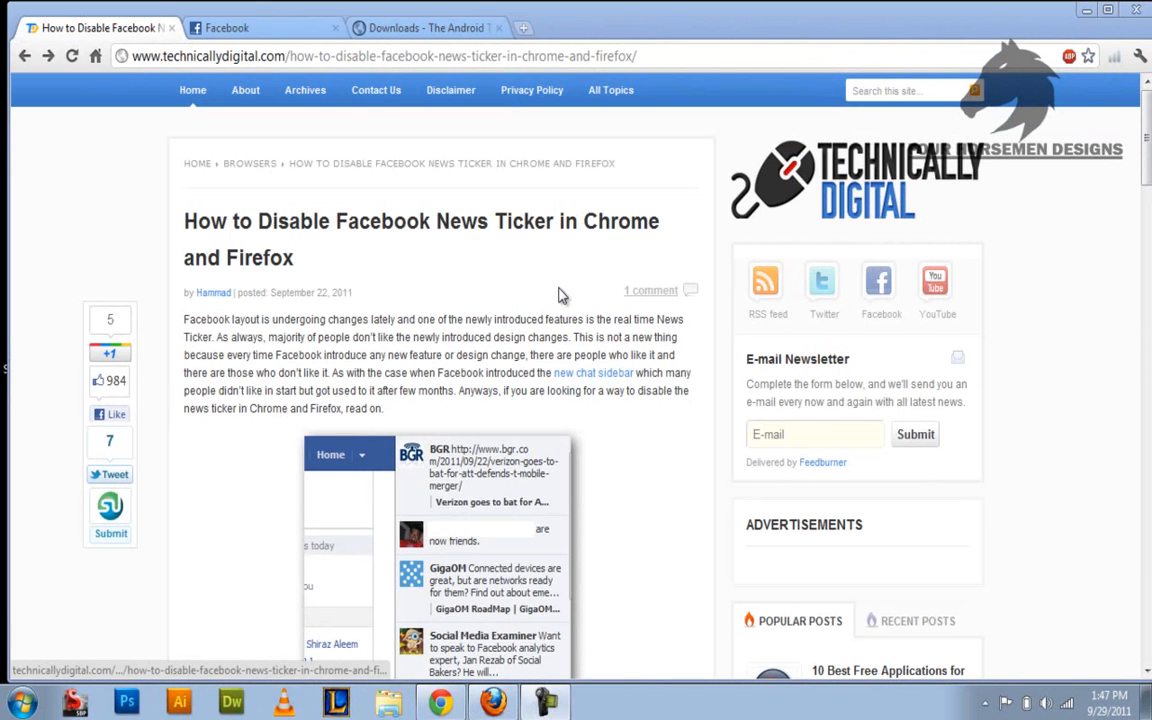
pyautogui.moveTo(580, 234)
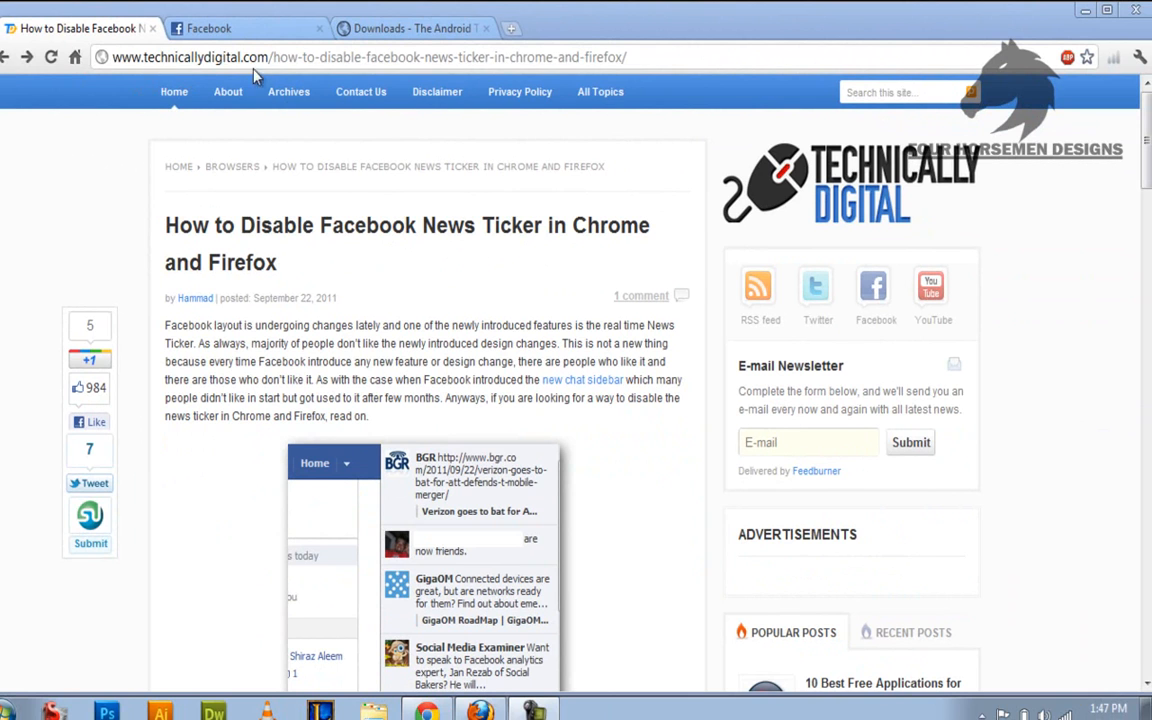
pyautogui.moveTo(523, 347)
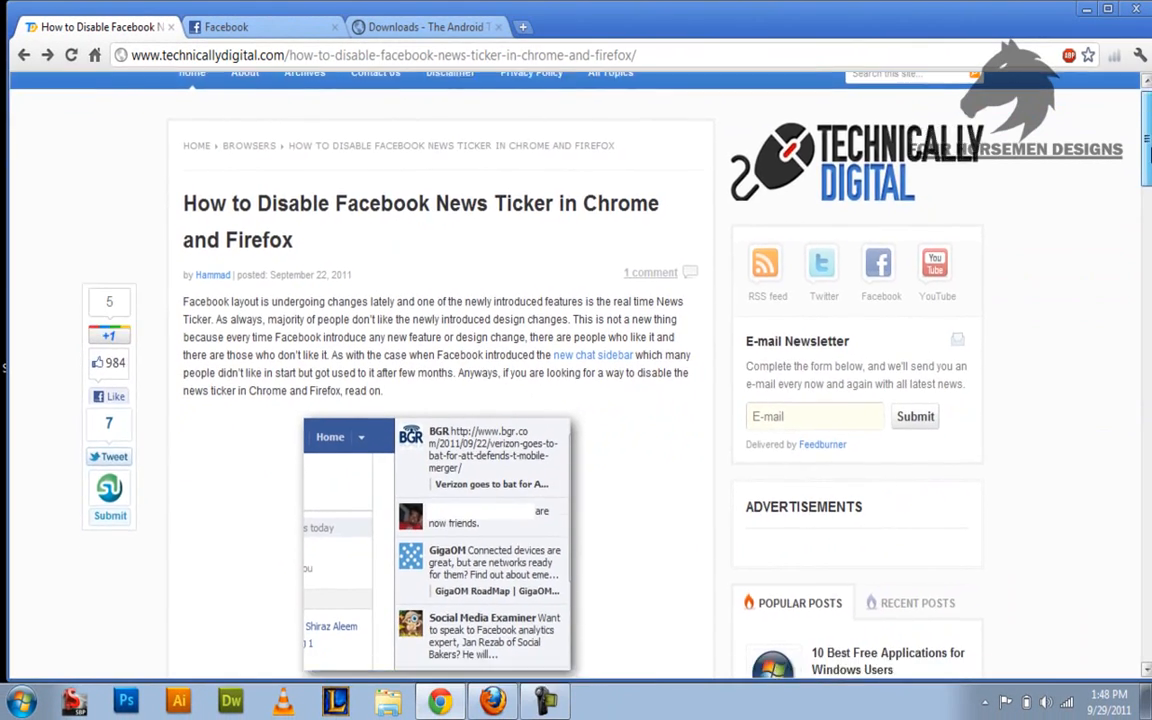
# Follow the article's 'Facebook News Ticker Remover for Chrome' download link.
pyautogui.scroll(-3)
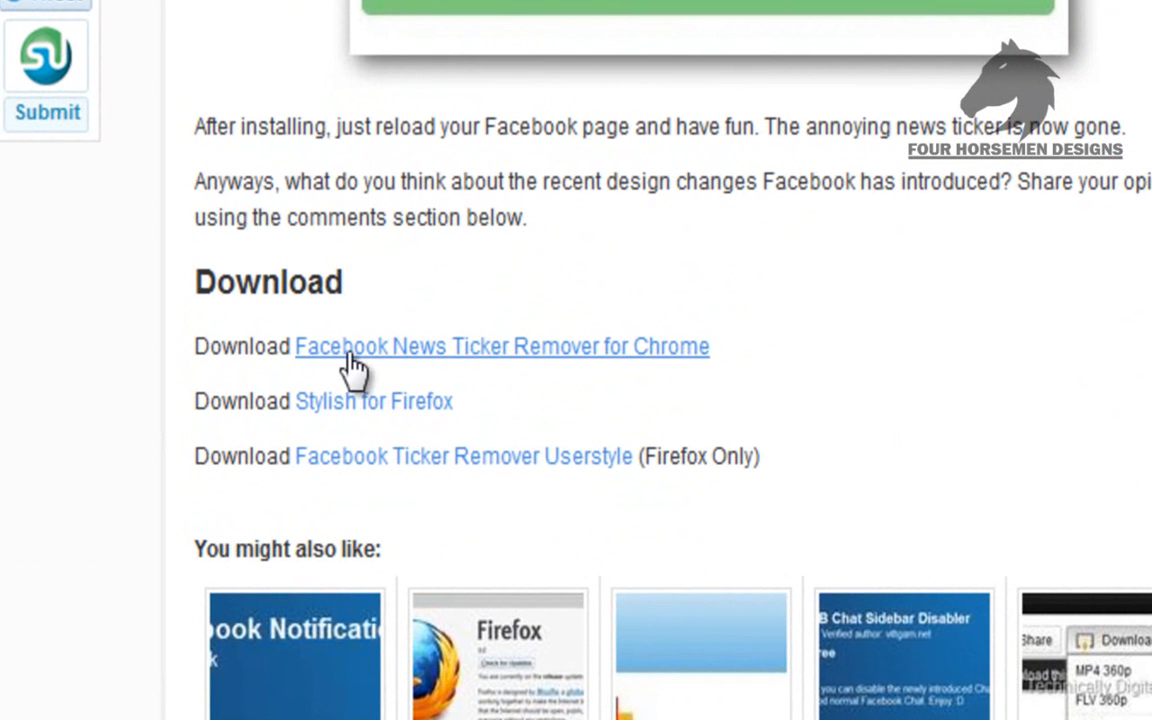
pyautogui.moveTo(380, 370)
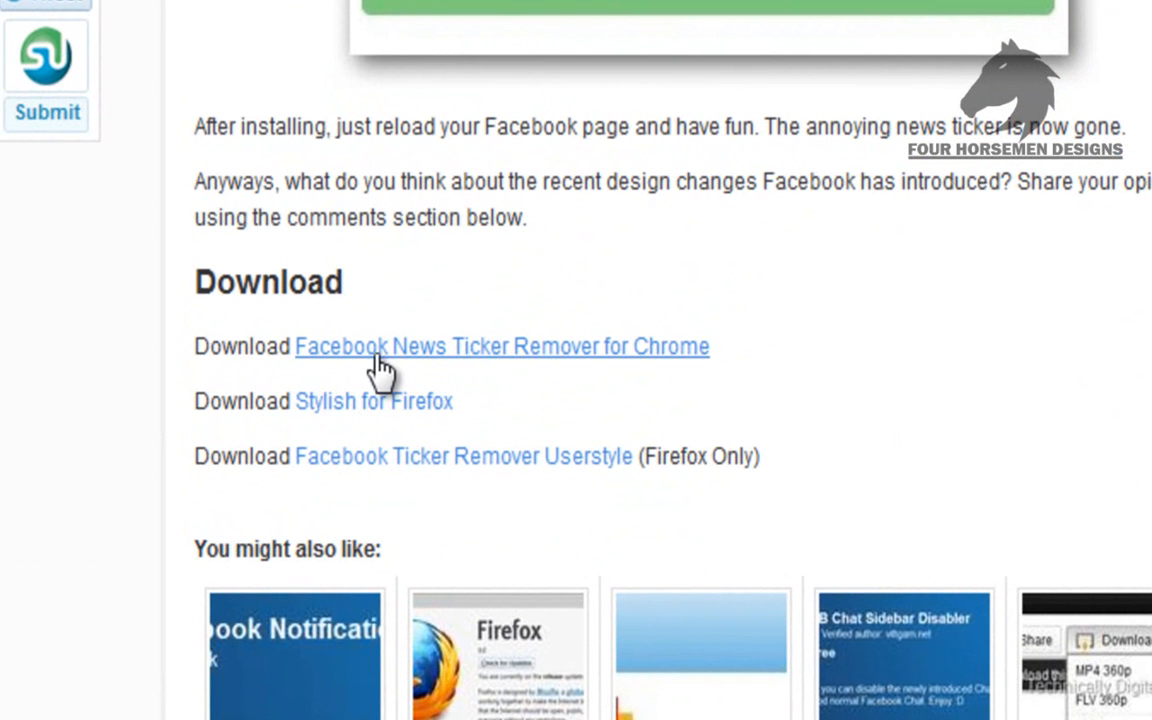
pyautogui.moveTo(600, 365)
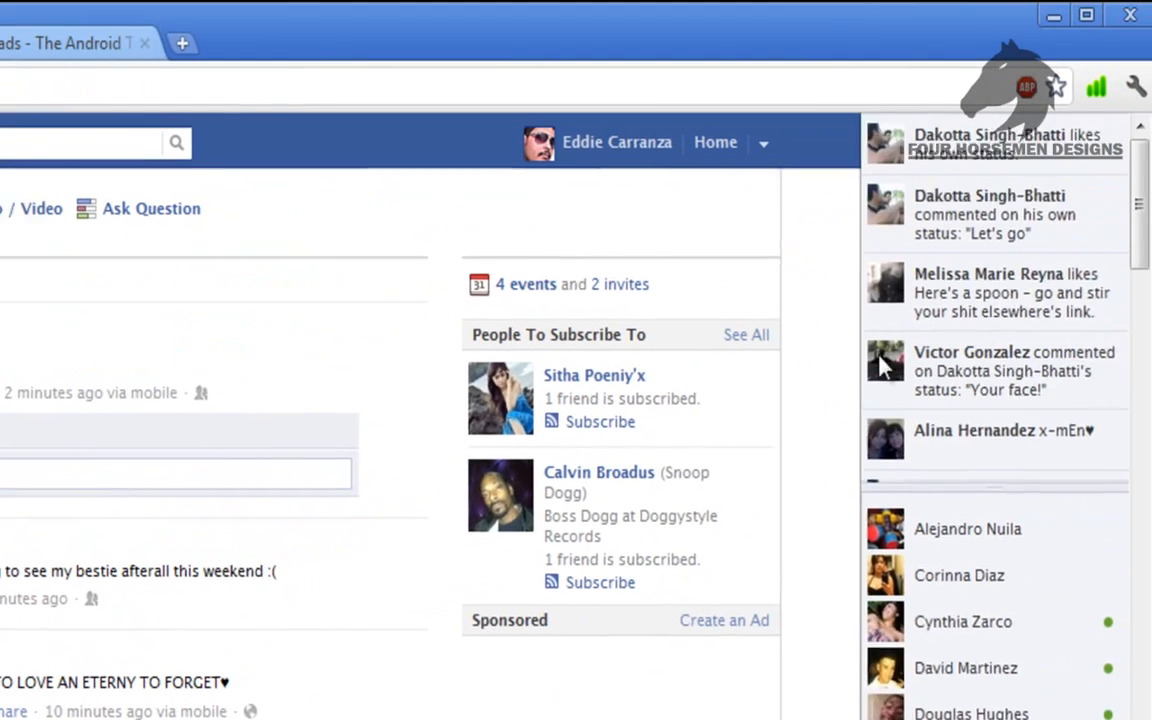
pyautogui.click(300, 33)
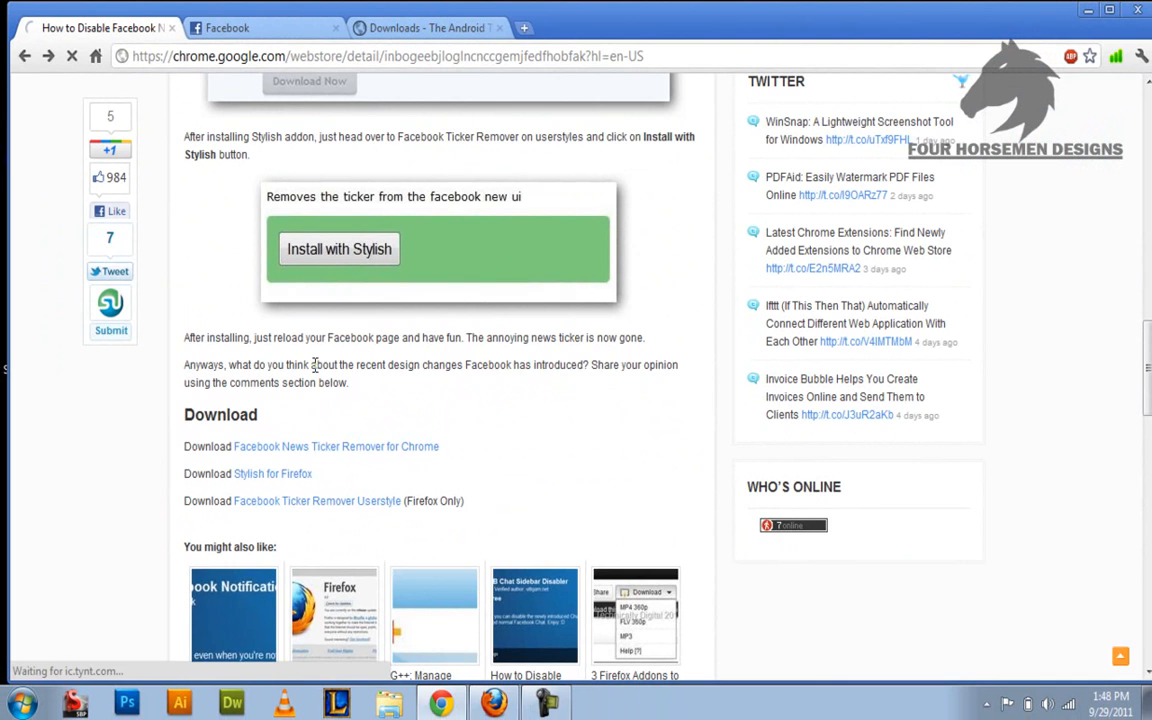
# Add Facebook News Ticker Remover to Chrome and confirm the installation.
pyautogui.click(335, 446)
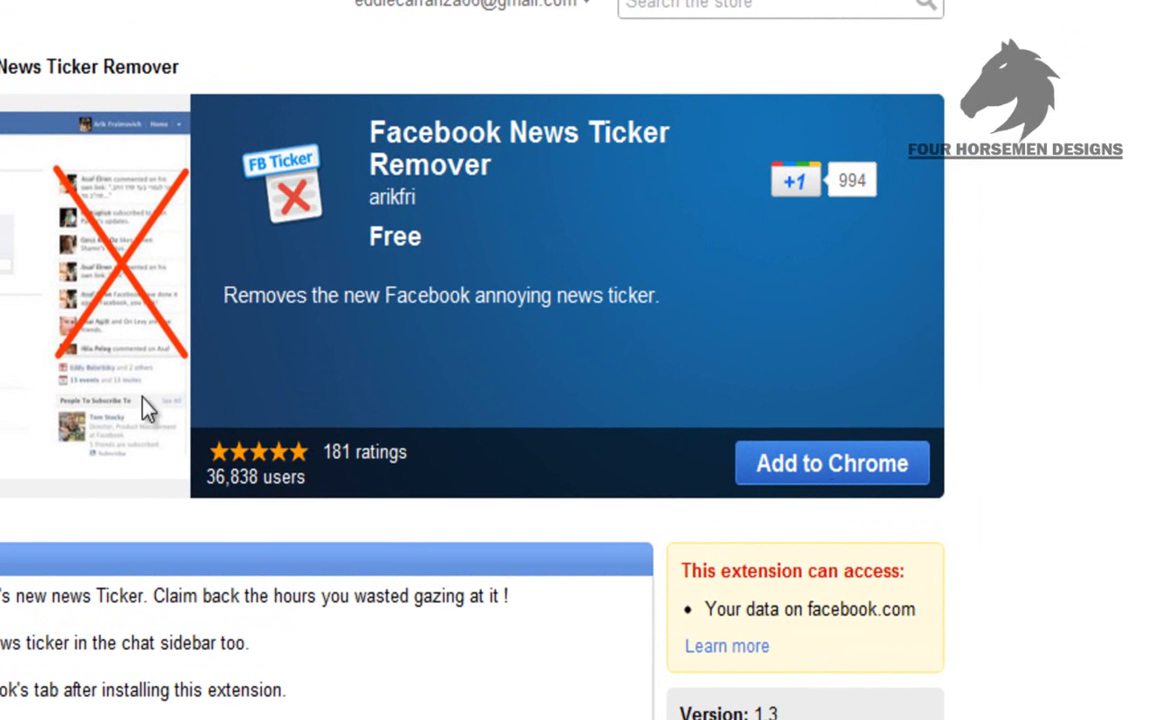
pyautogui.moveTo(815, 512)
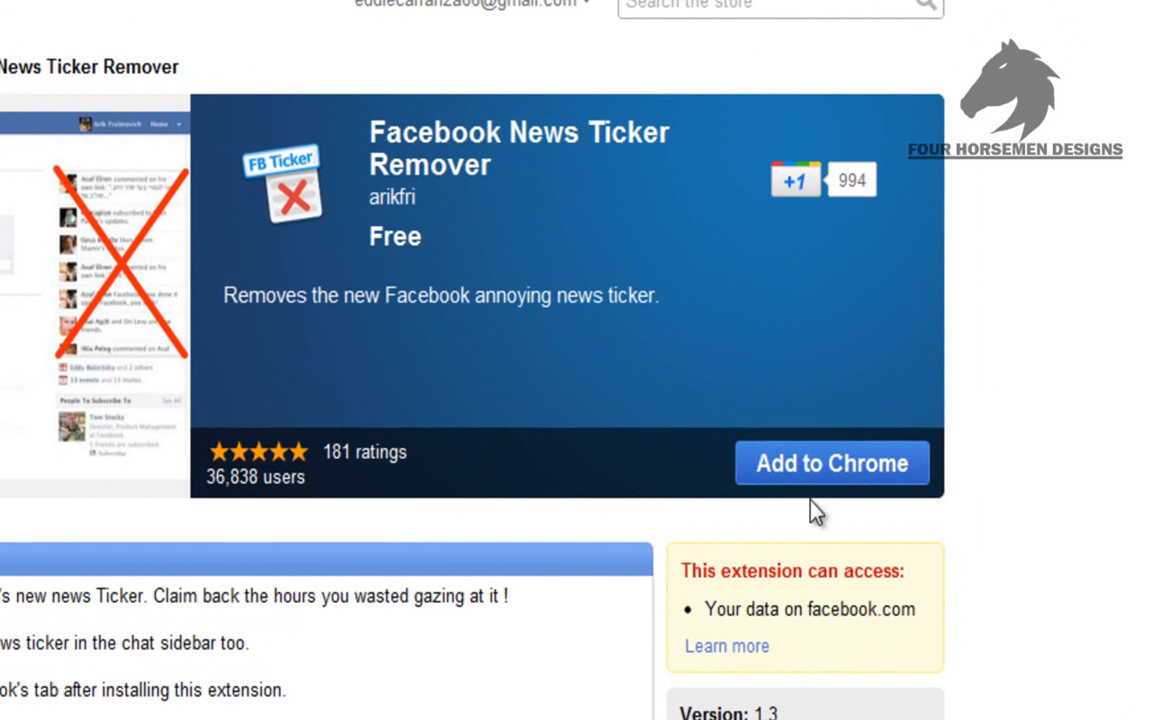
pyautogui.click(831, 463)
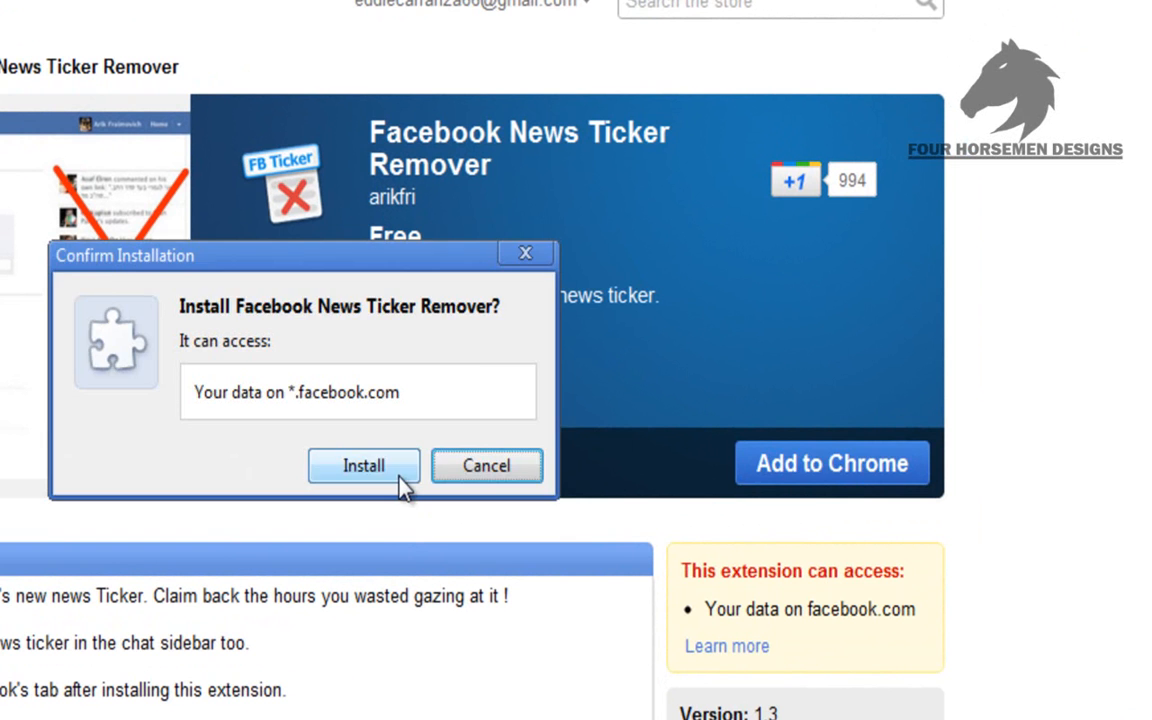
pyautogui.click(363, 466)
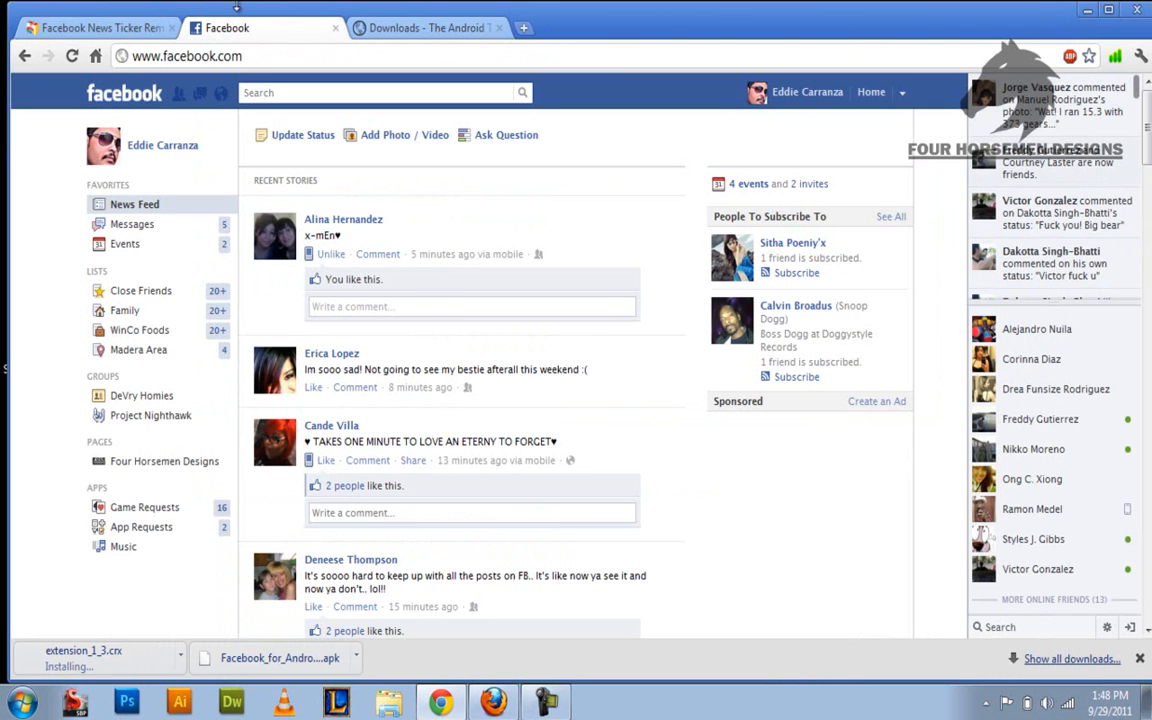
# Check the Facebook feed for the ticker, then confirm the extension shows as added.
pyautogui.click(95, 27)
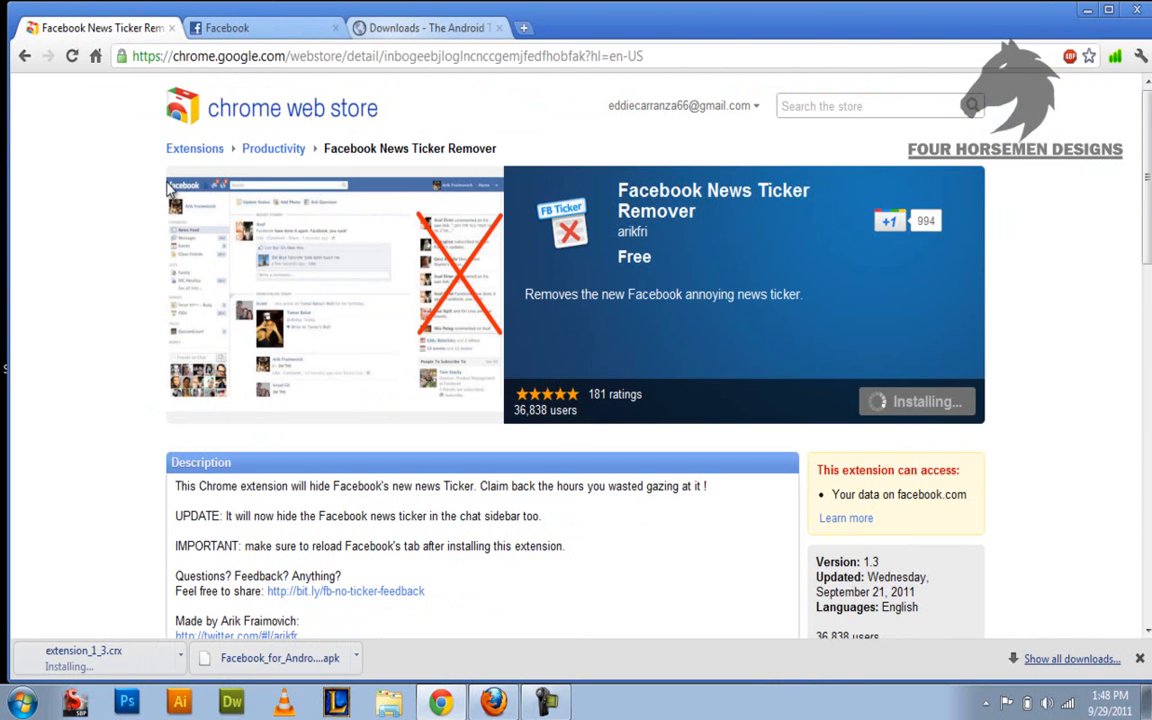
pyautogui.scroll(-3)
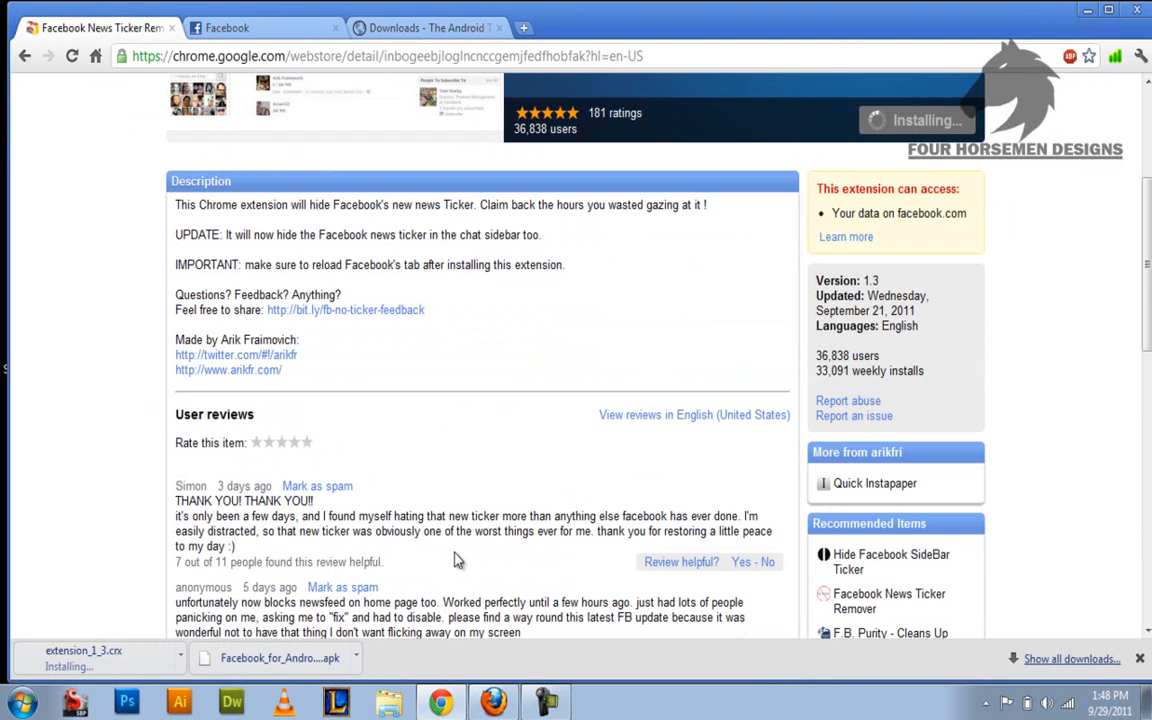
pyautogui.scroll(-3)
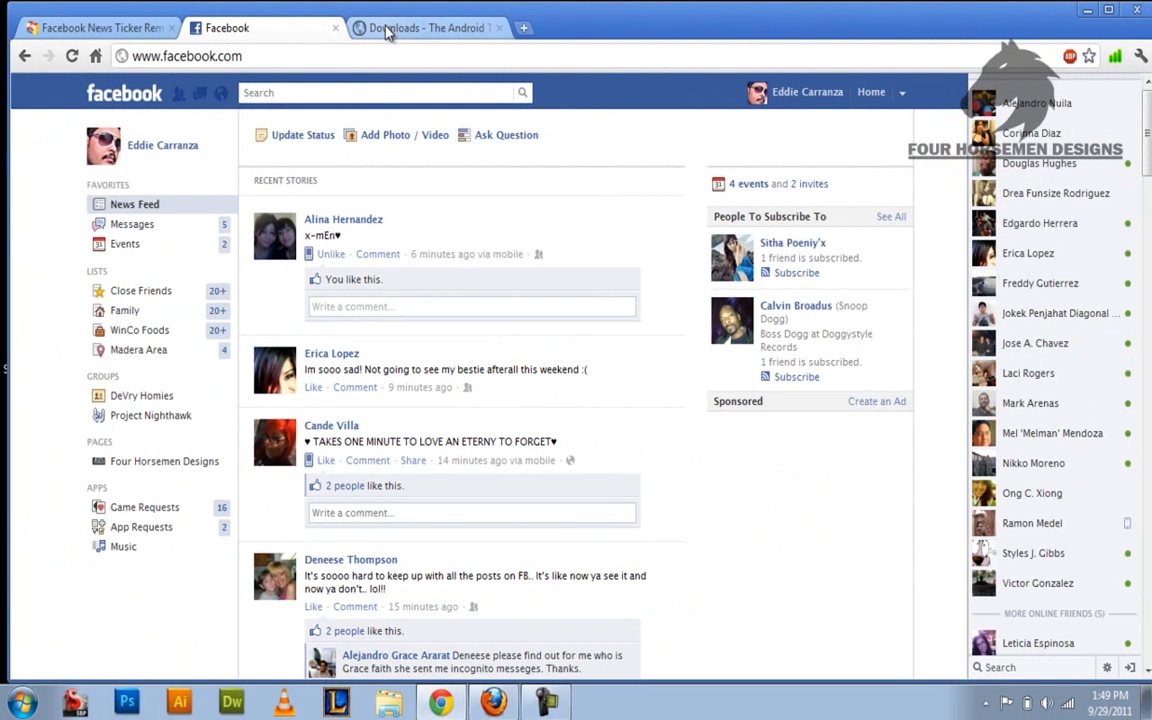
pyautogui.click(95, 27)
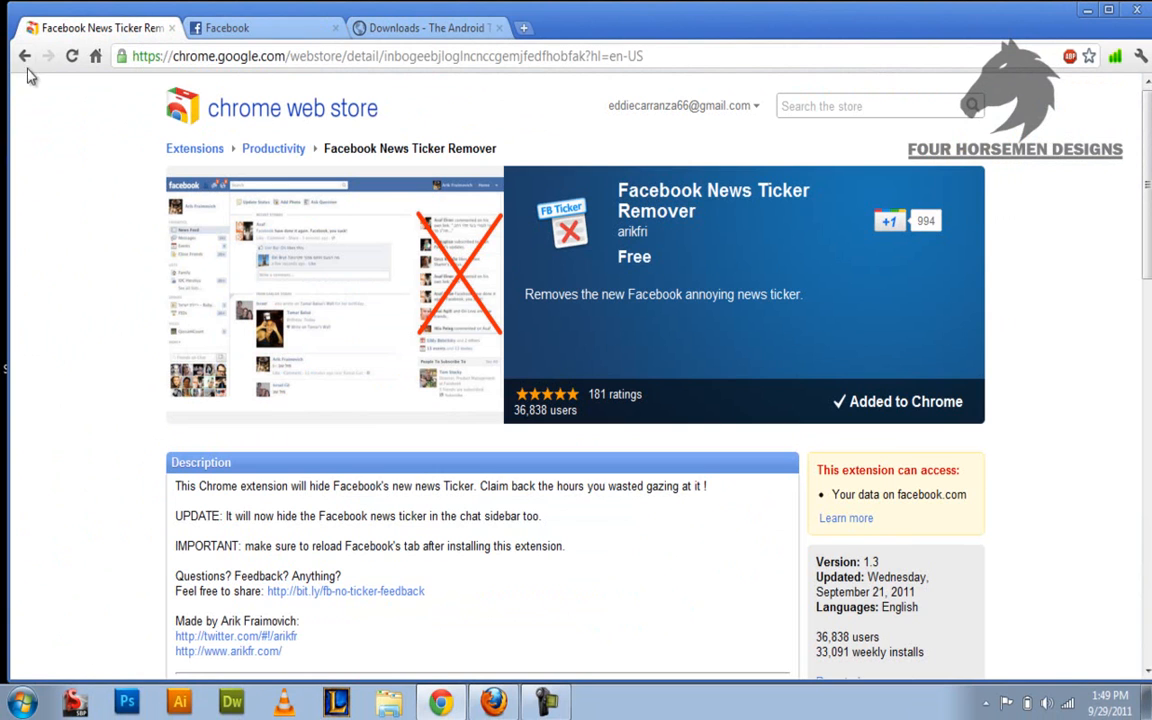
pyautogui.moveTo(25, 56)
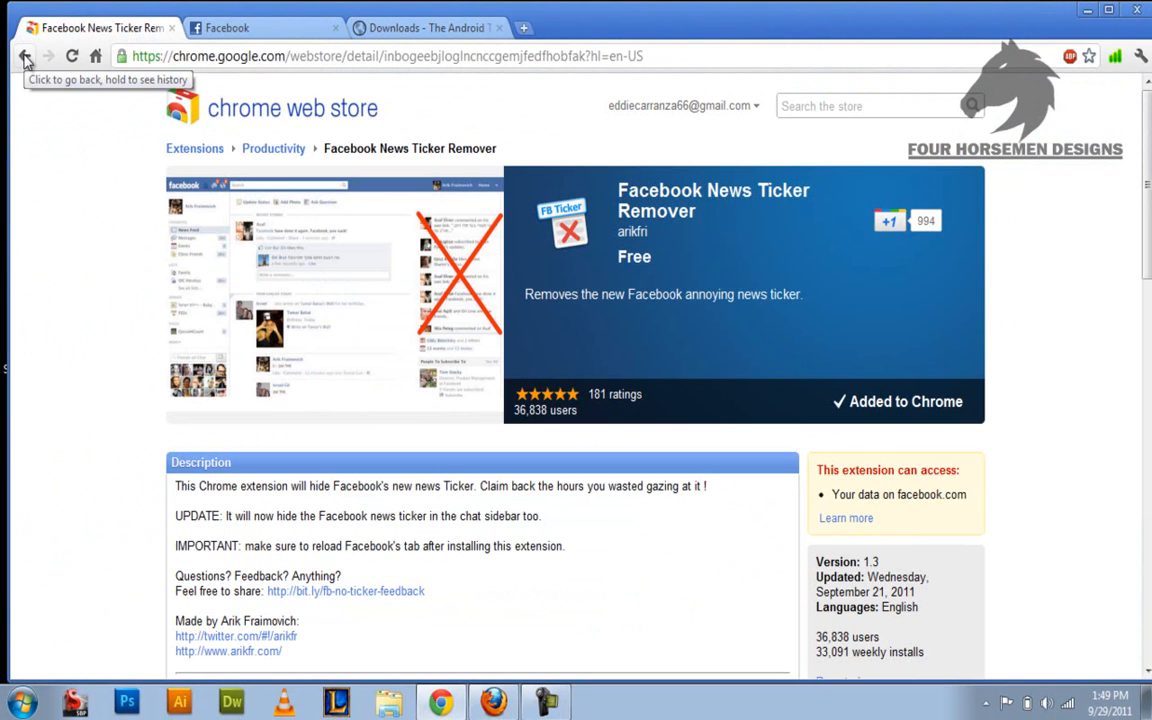
pyautogui.moveTo(300, 60)
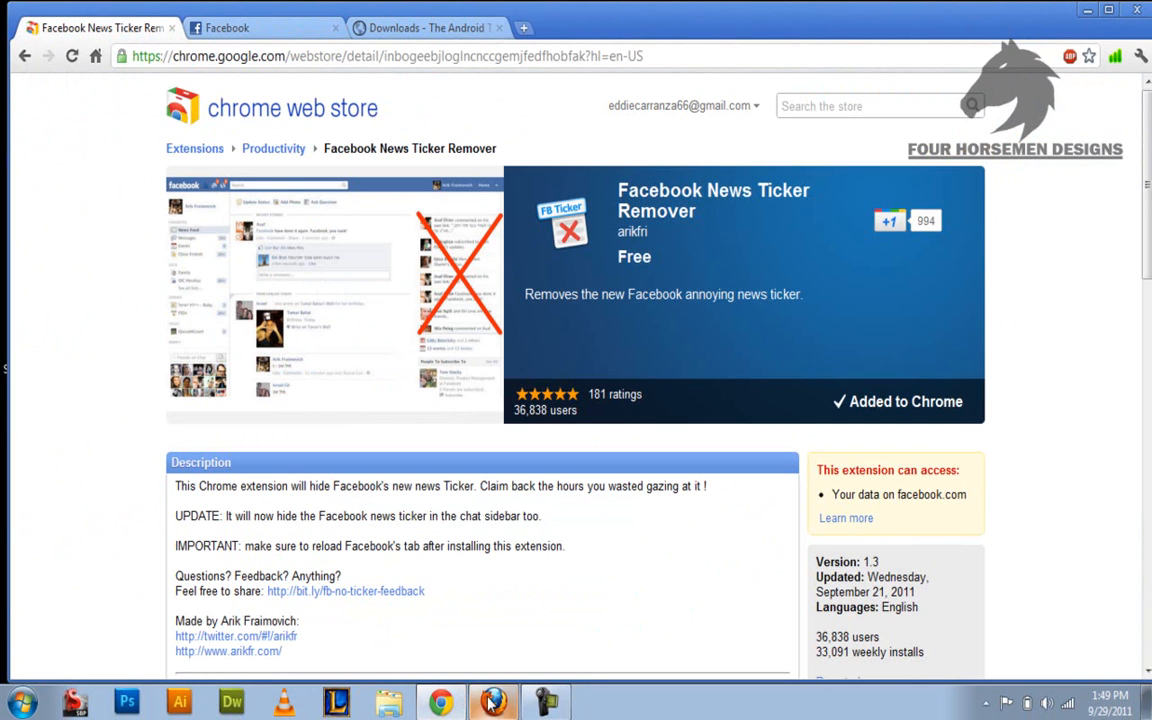
pyautogui.moveTo(492, 700)
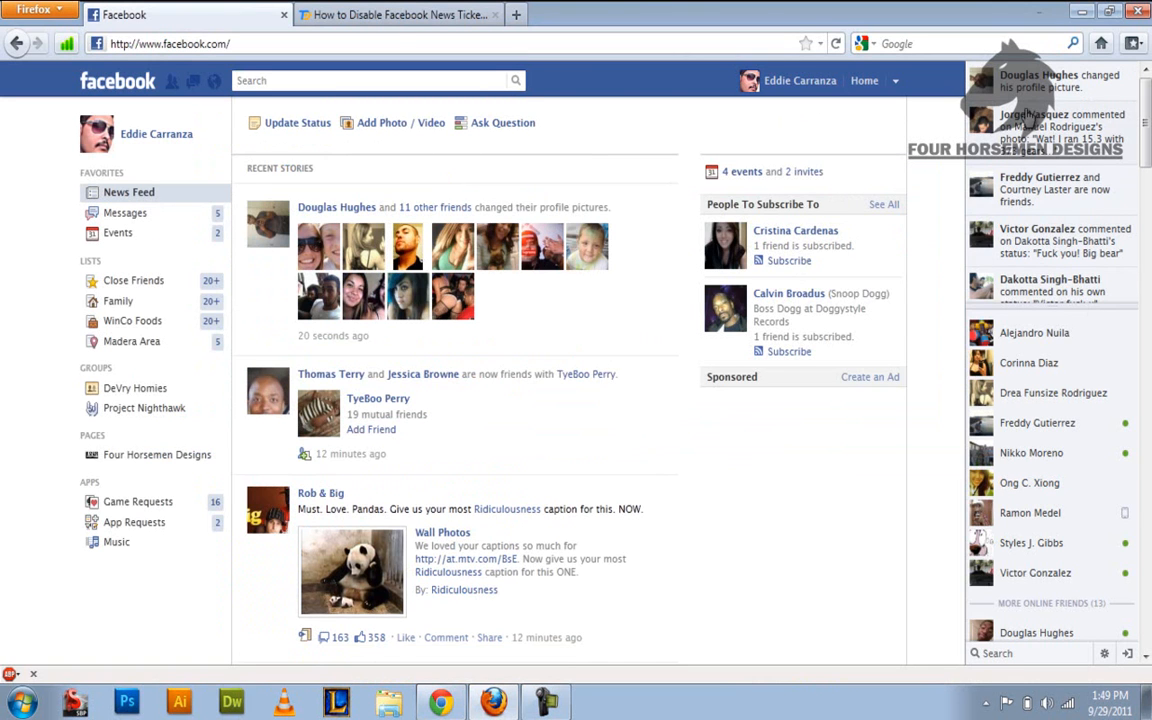
# Scroll the Firefox ticker-removal article to its Download section with the Stylish and userstyle links.
pyautogui.click(398, 14)
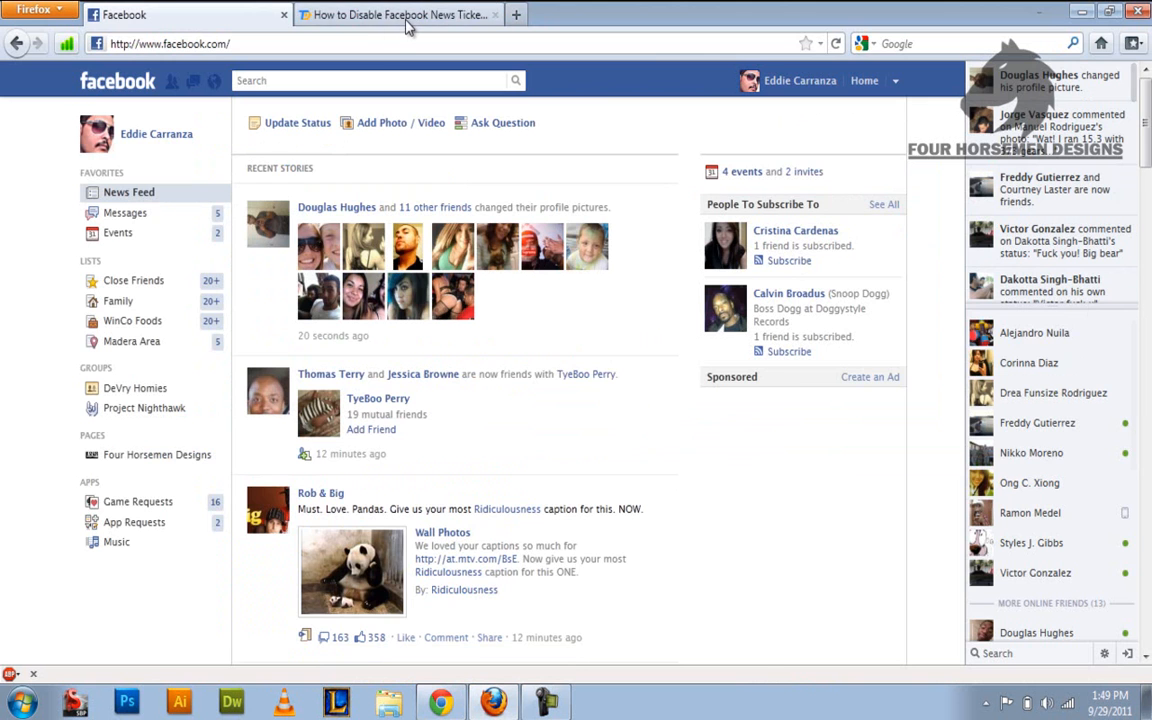
pyautogui.click(395, 14)
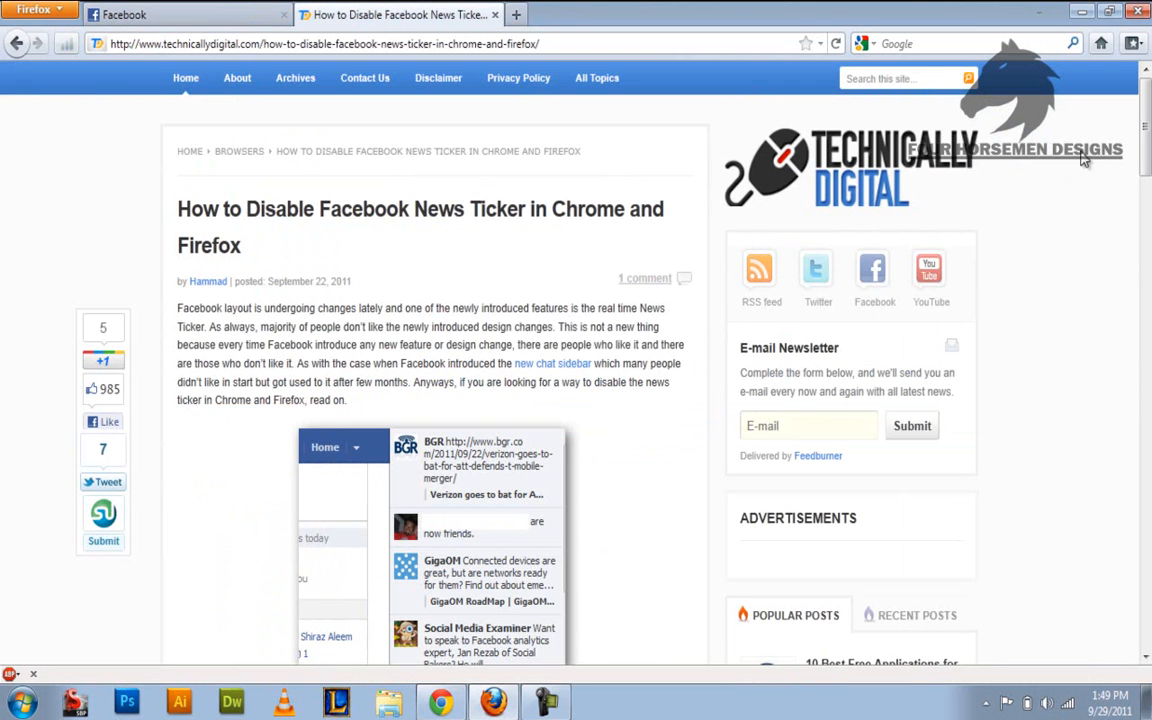
pyautogui.scroll(-3)
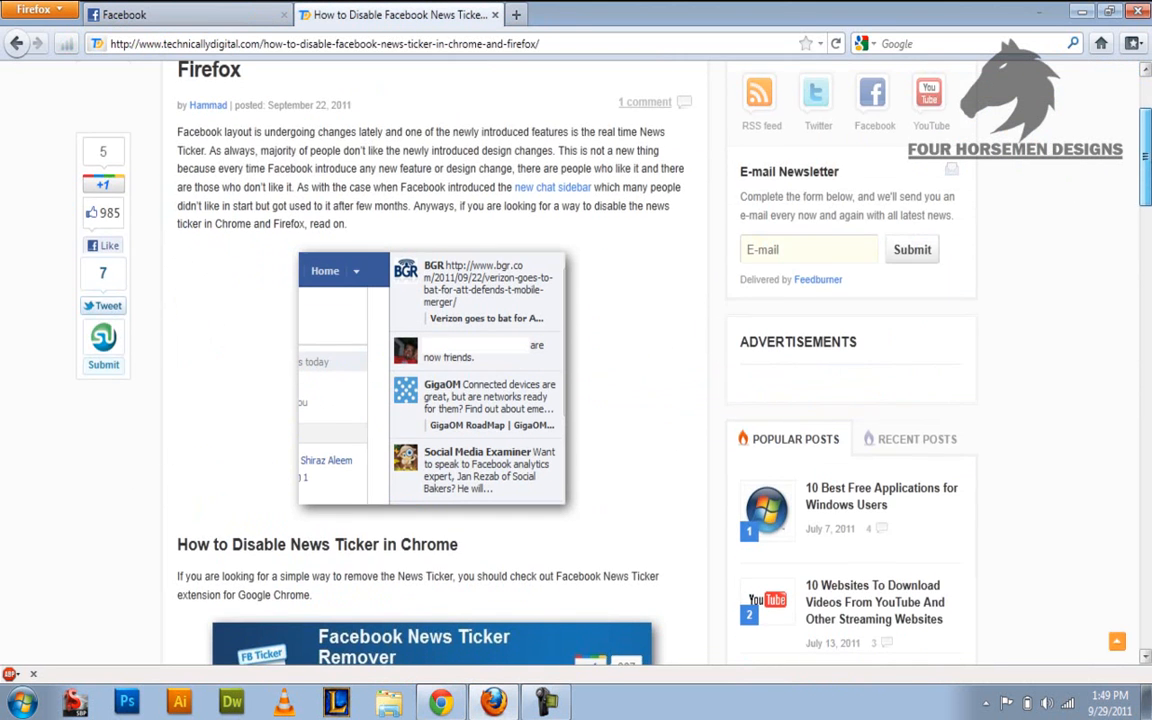
pyautogui.scroll(-3)
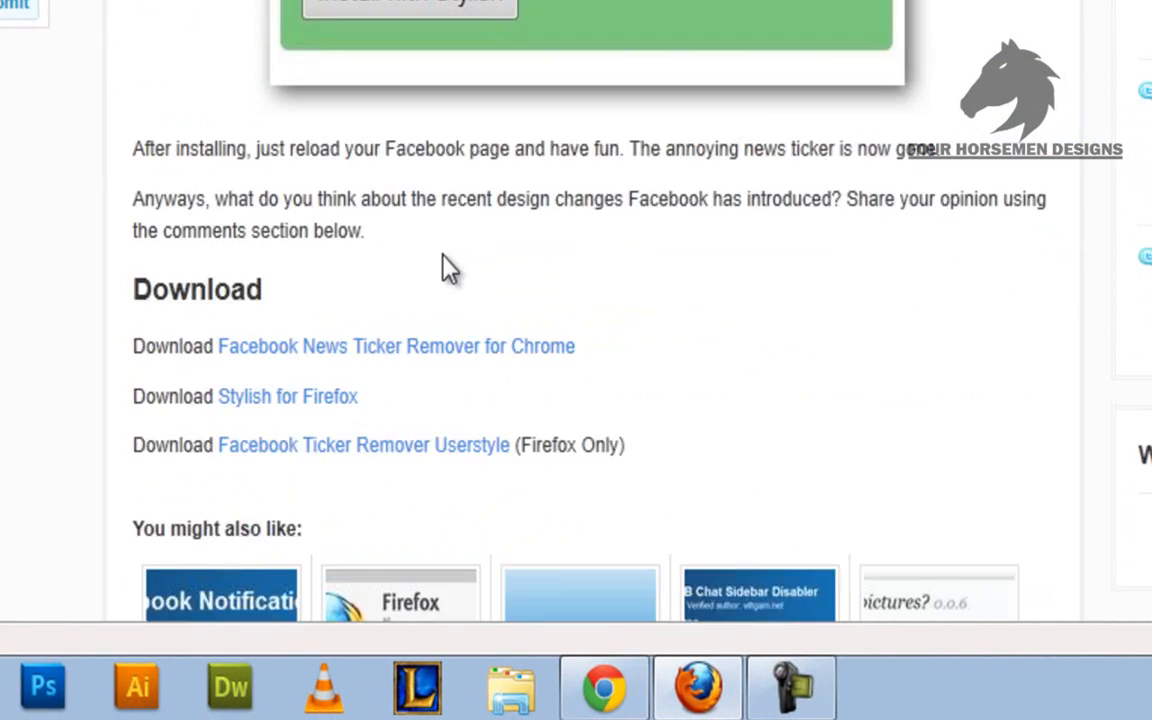
pyautogui.scroll(-3)
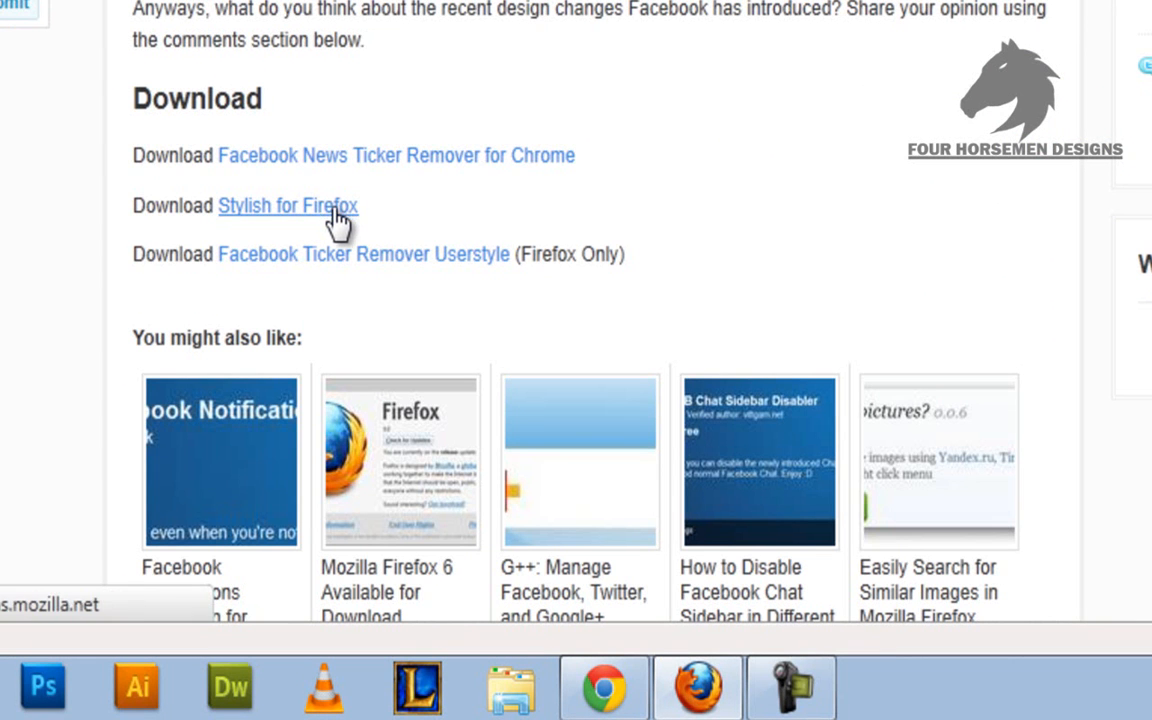
# Install the Stylish add-on from its Firefox Add-ons page.
pyautogui.click(287, 205)
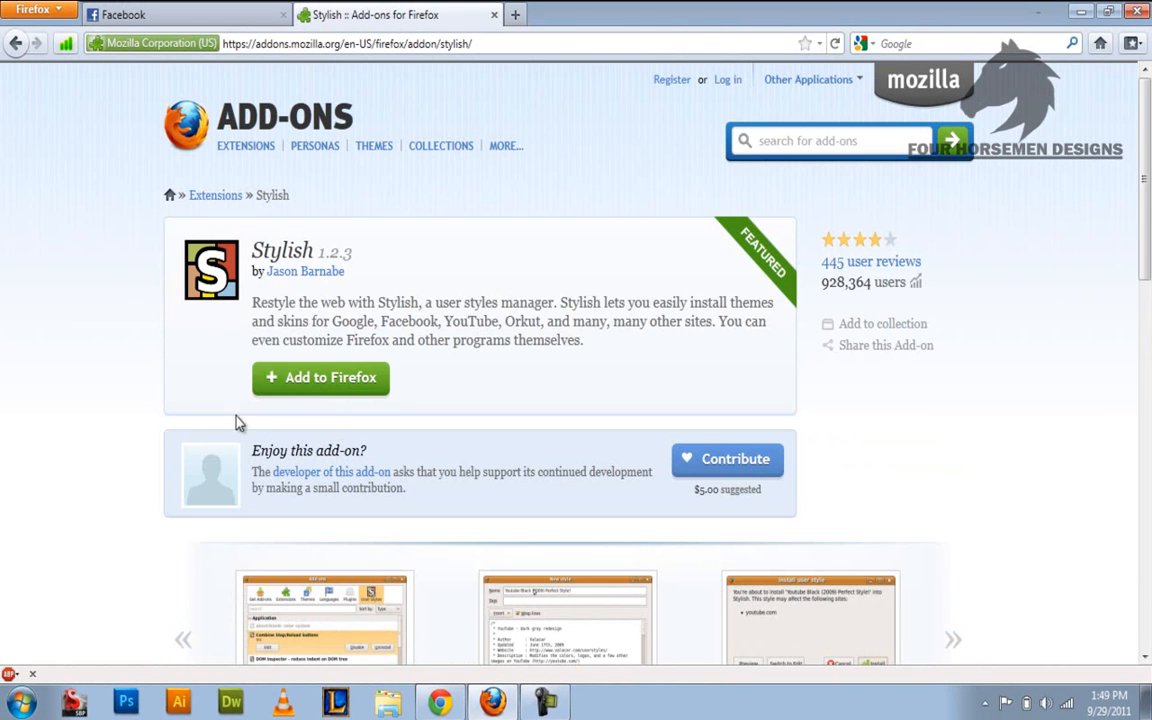
pyautogui.click(320, 377)
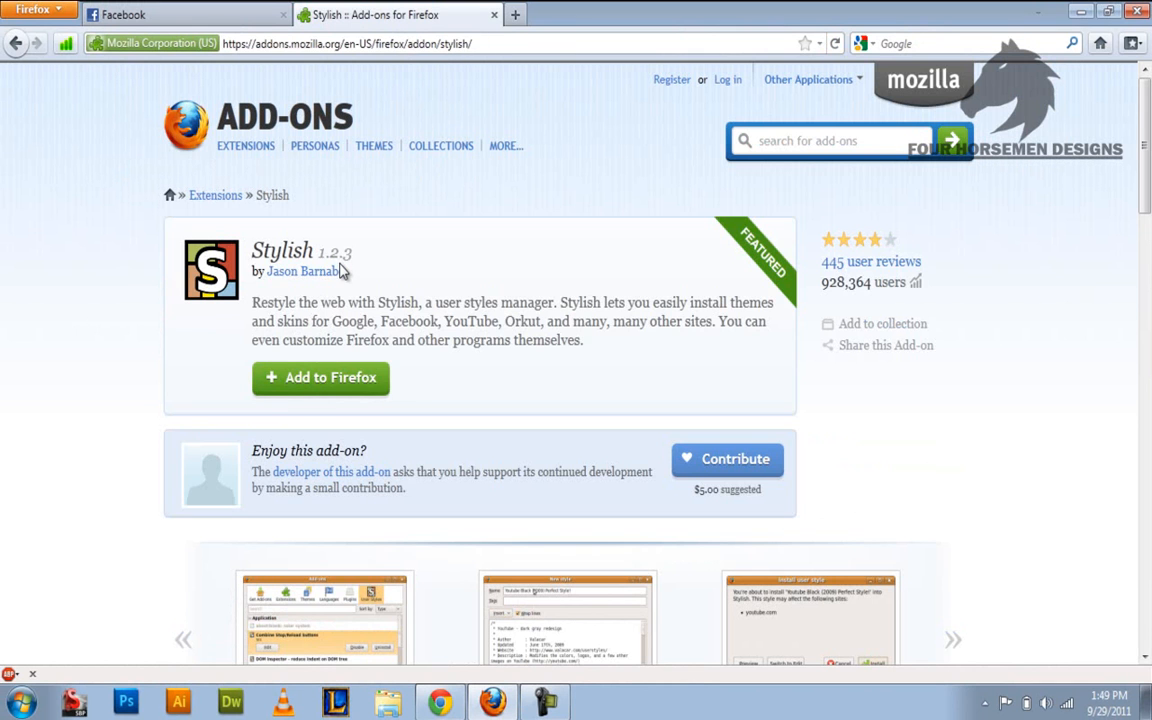
pyautogui.click(320, 377)
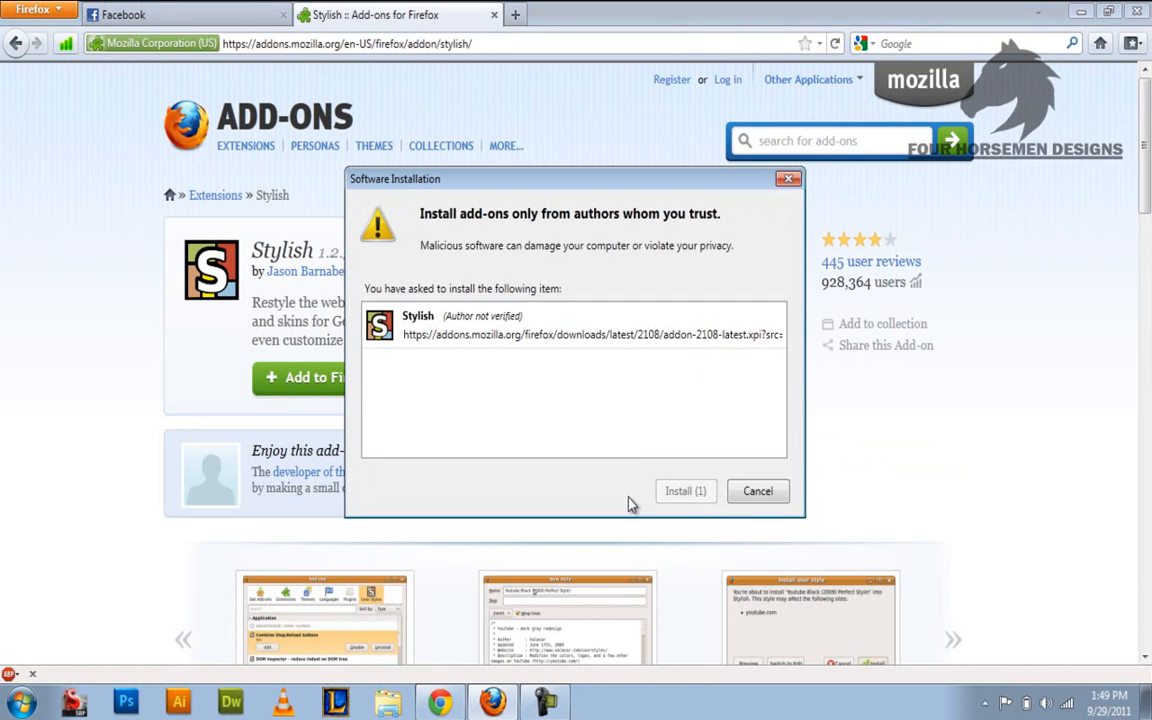
pyautogui.click(685, 491)
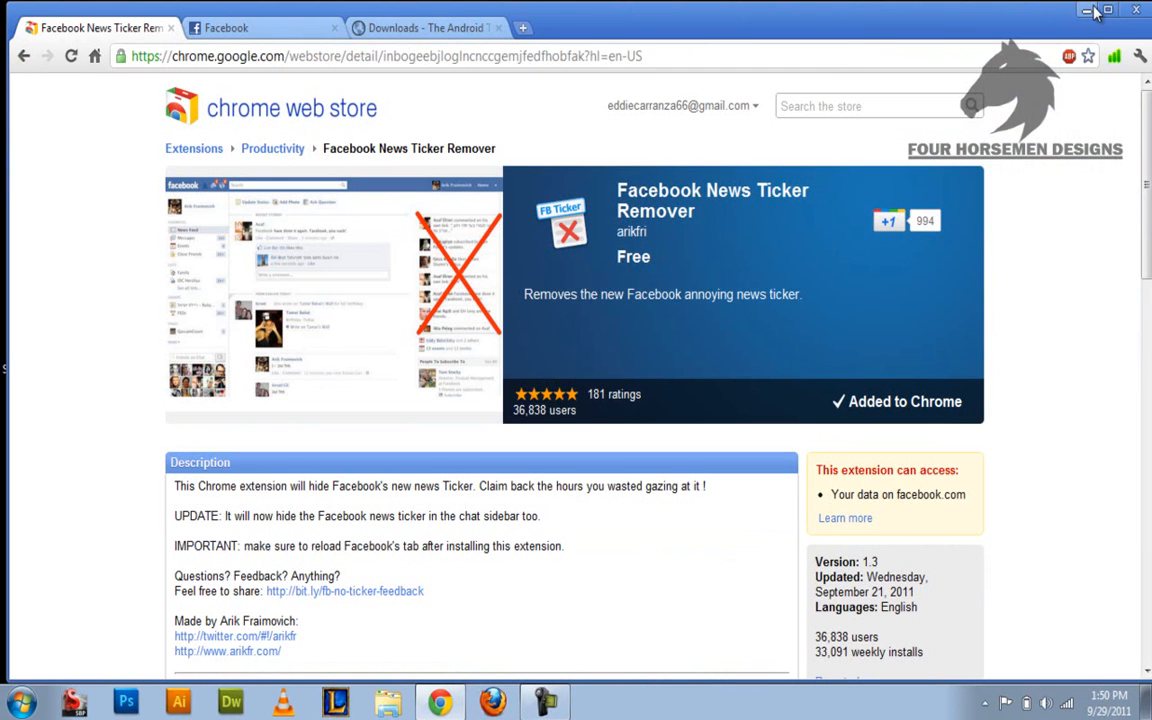
# Minimize Chrome, relaunch Firefox from the desktop, and decline making it the default browser.
pyautogui.click(1094, 9)
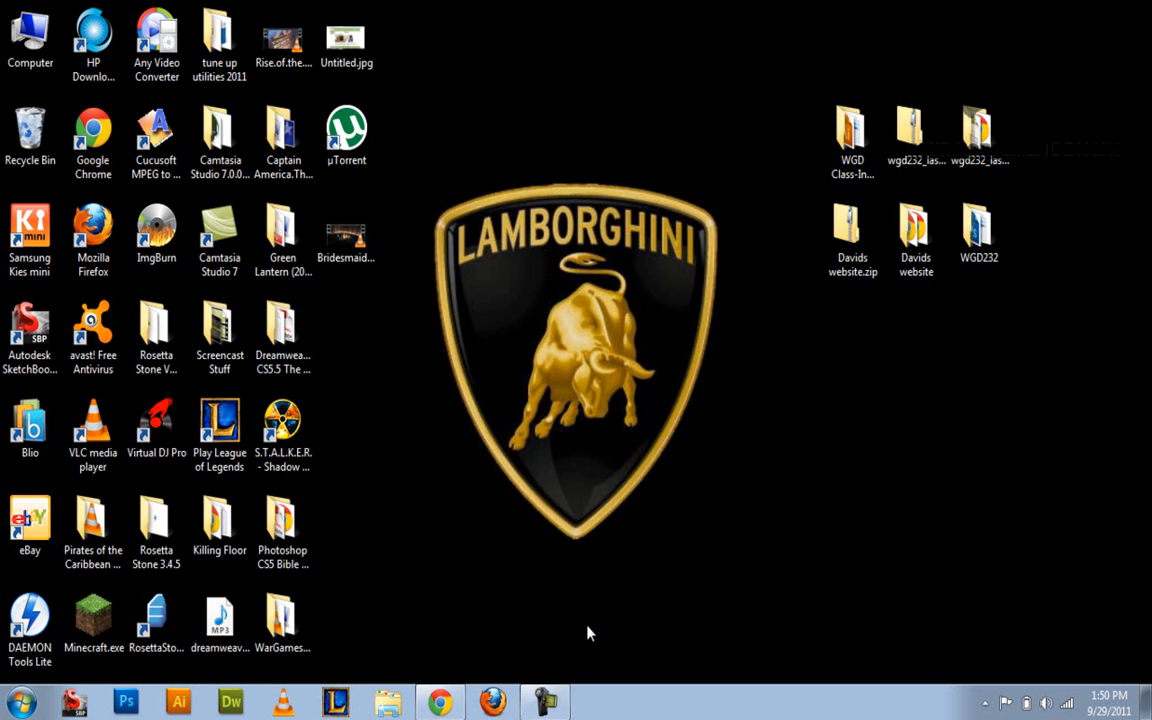
pyautogui.click(491, 700)
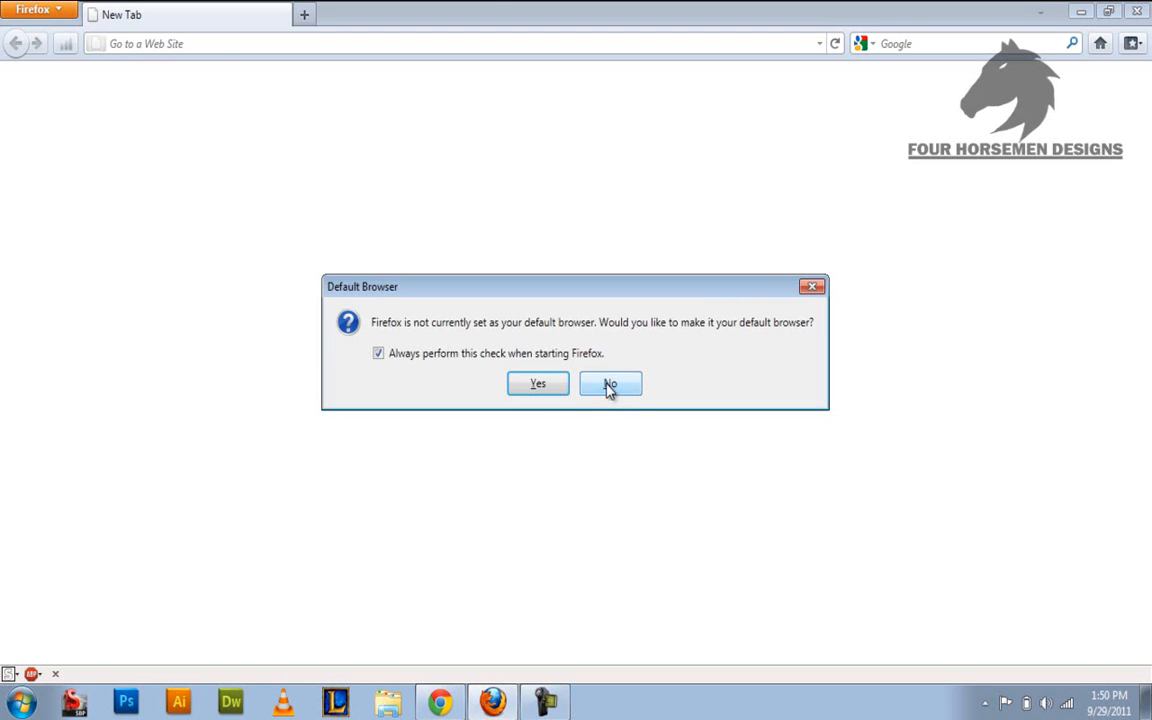
pyautogui.click(610, 384)
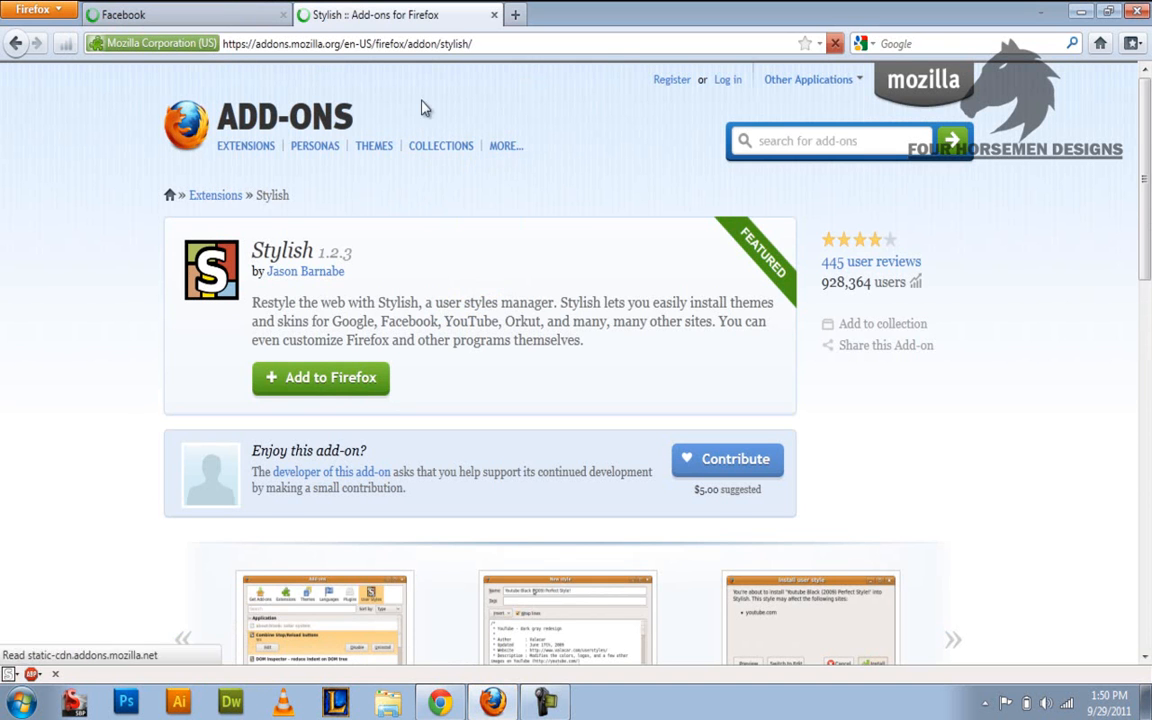
pyautogui.moveTo(427, 391)
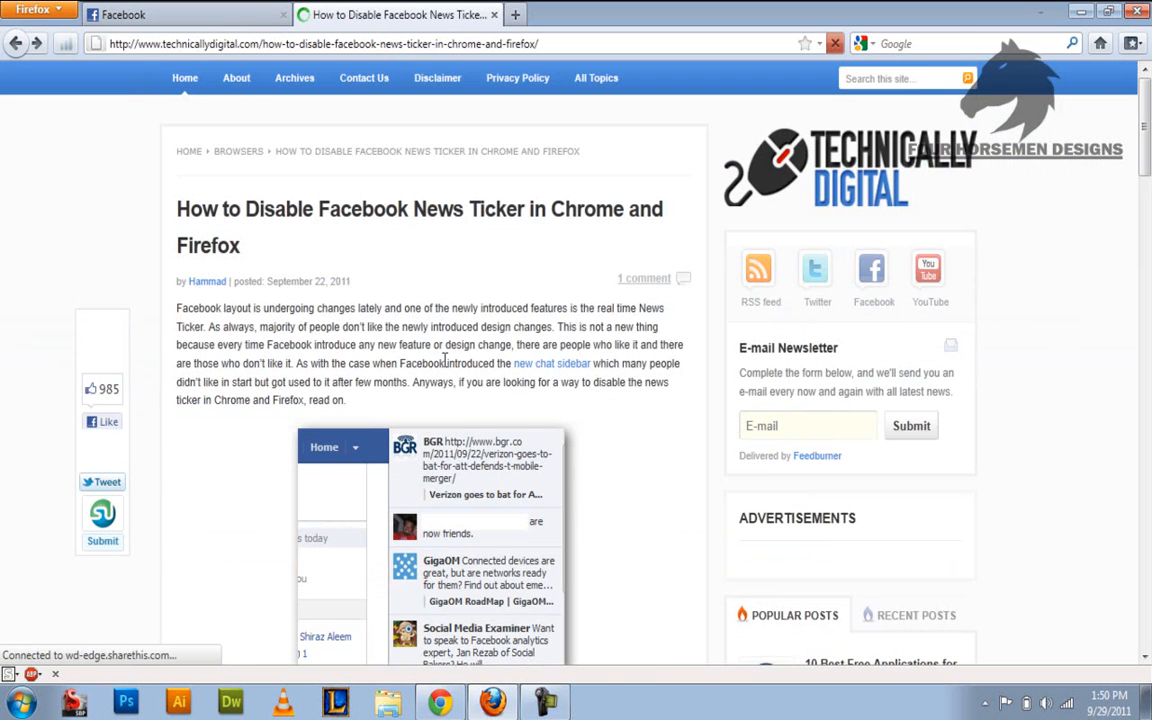
# Scroll to Download and follow the Facebook Ticker Remover Userstyle link.
pyautogui.scroll(-3)
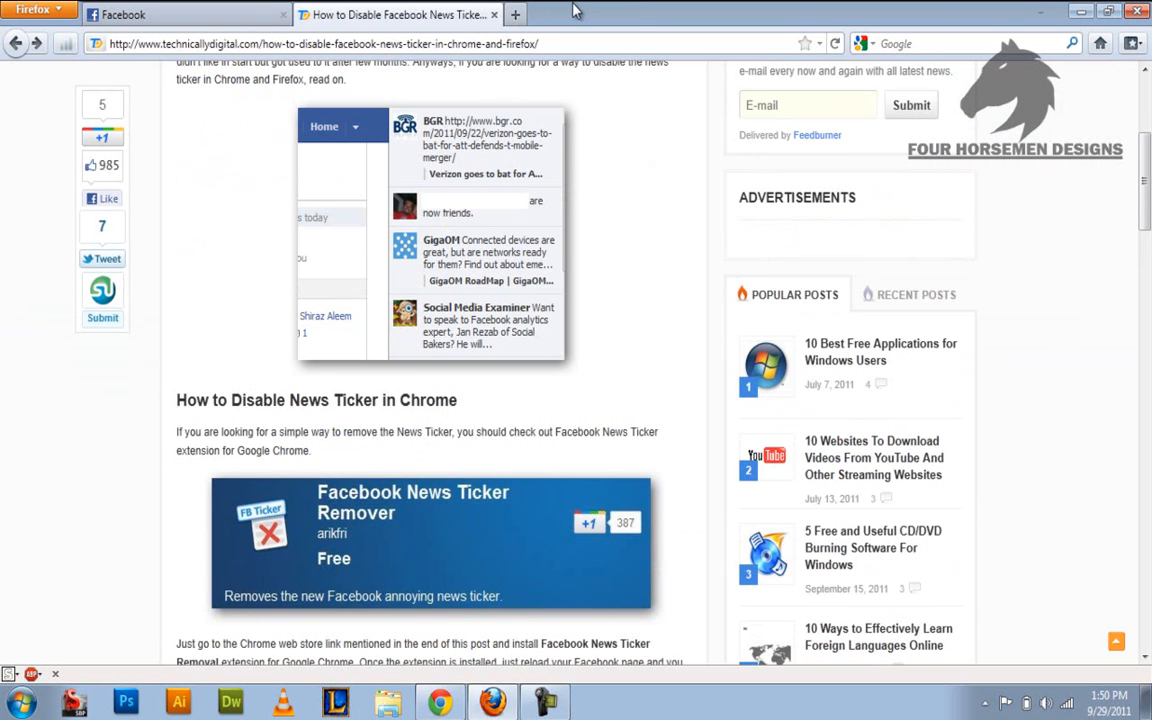
pyautogui.scroll(-3)
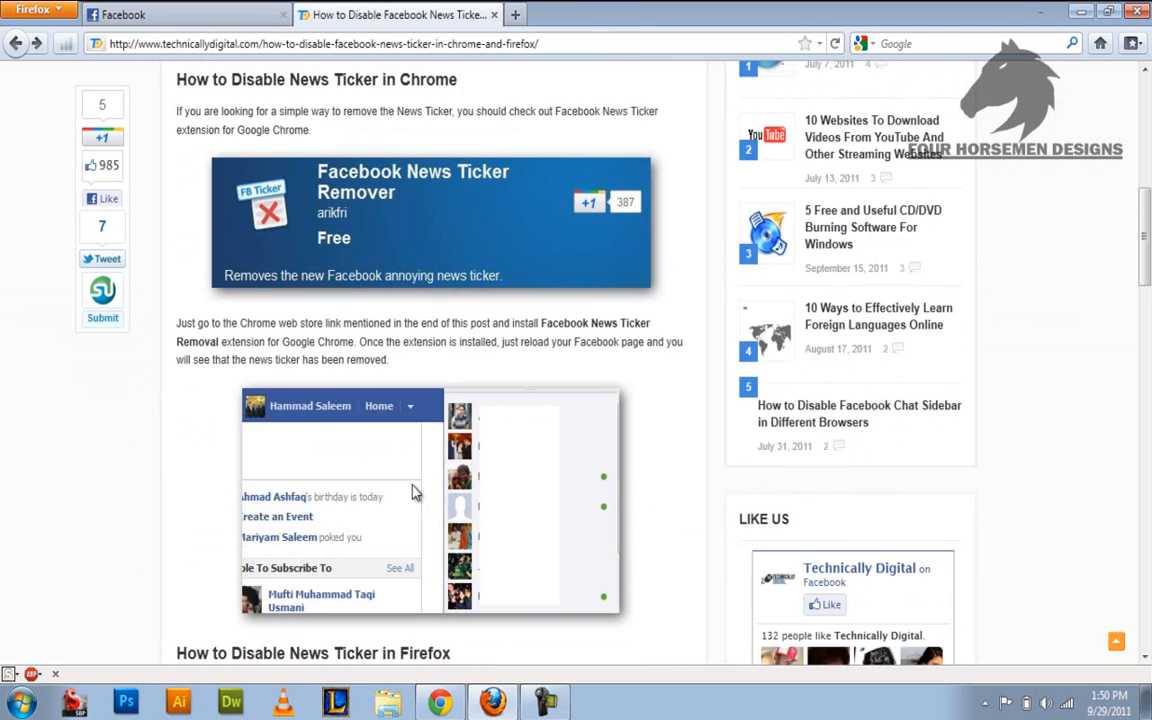
pyautogui.scroll(-3)
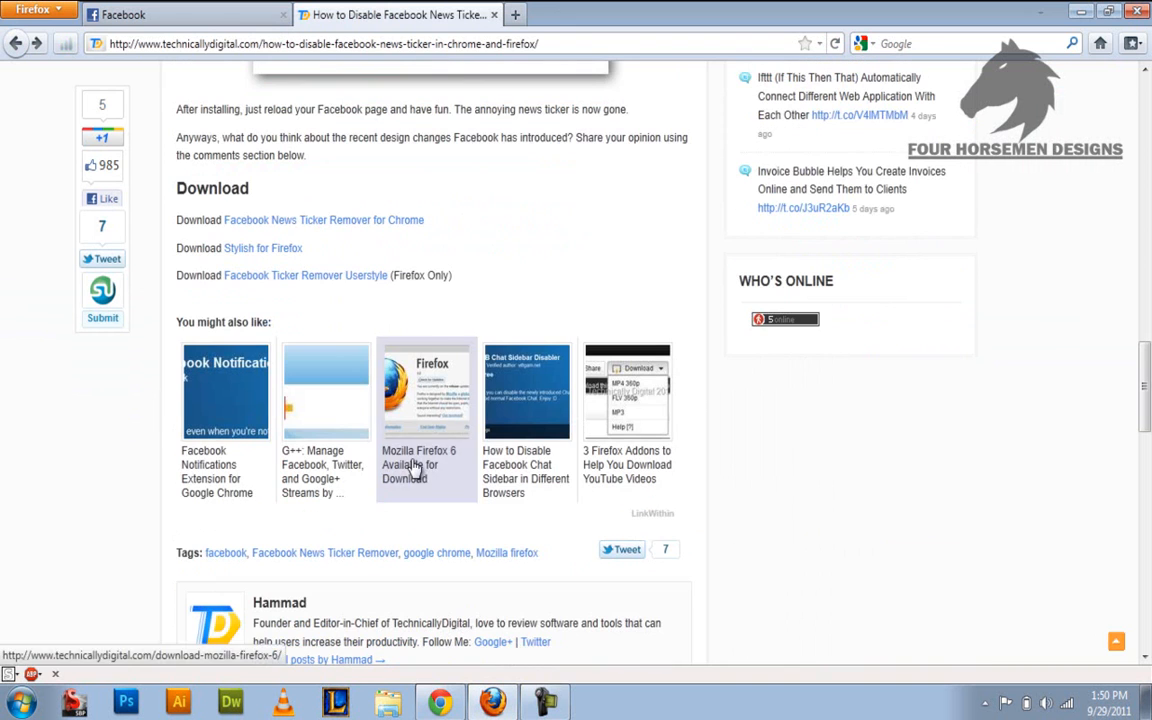
pyautogui.moveTo(338, 296)
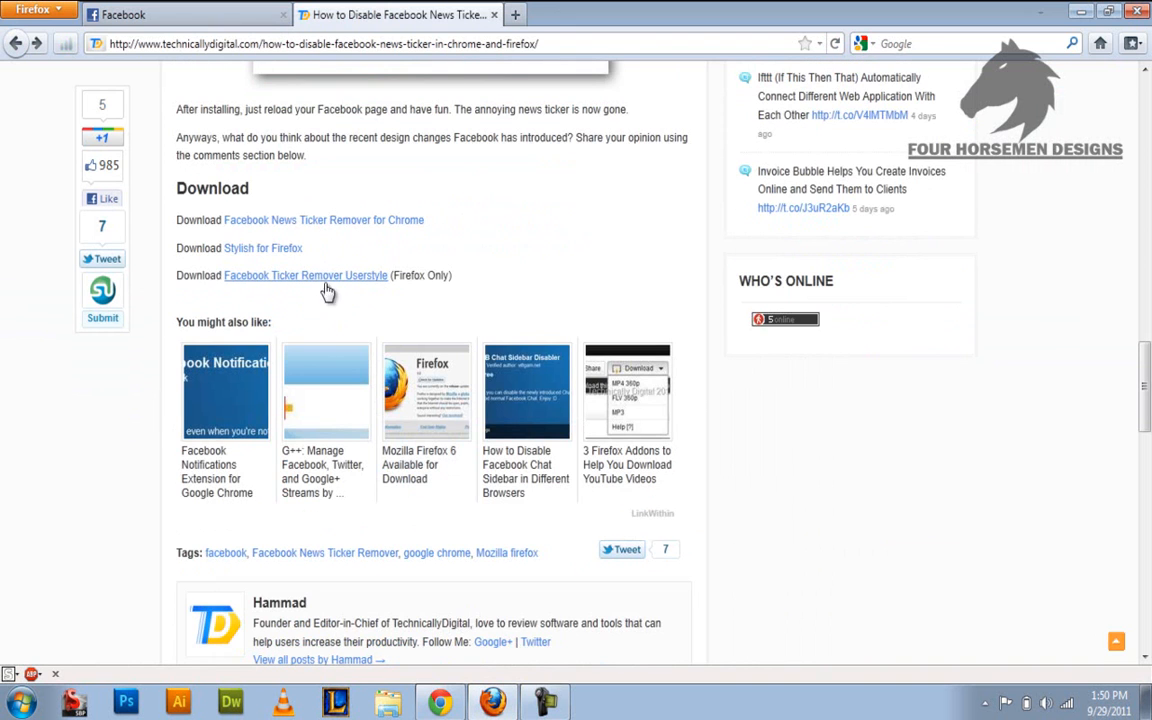
pyautogui.moveTo(336, 281)
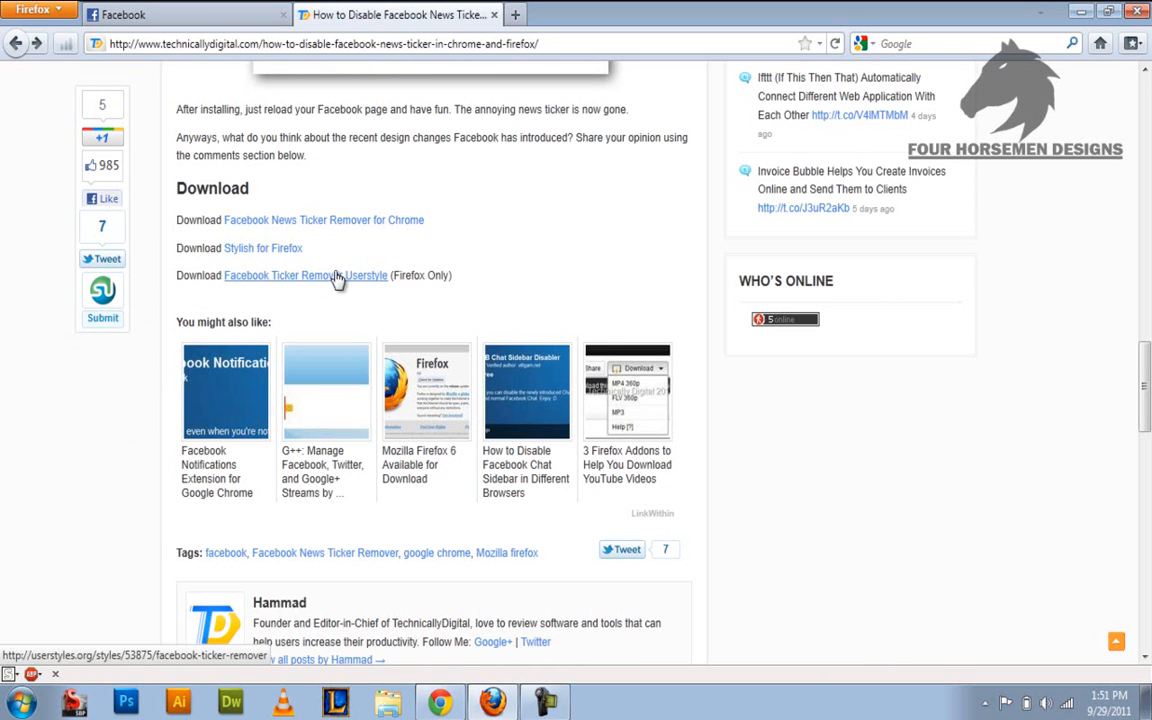
pyautogui.click(305, 275)
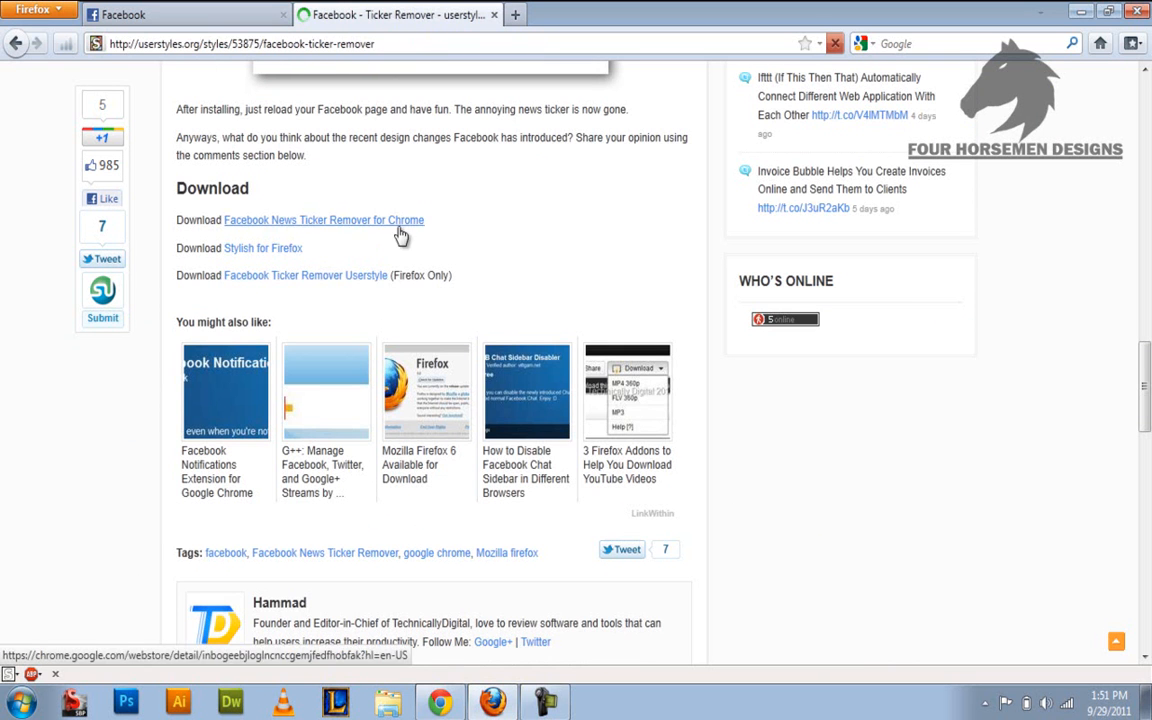
# Install the Facebook Ticker Remover userstyle from its userstyles.org page.
pyautogui.click(323, 219)
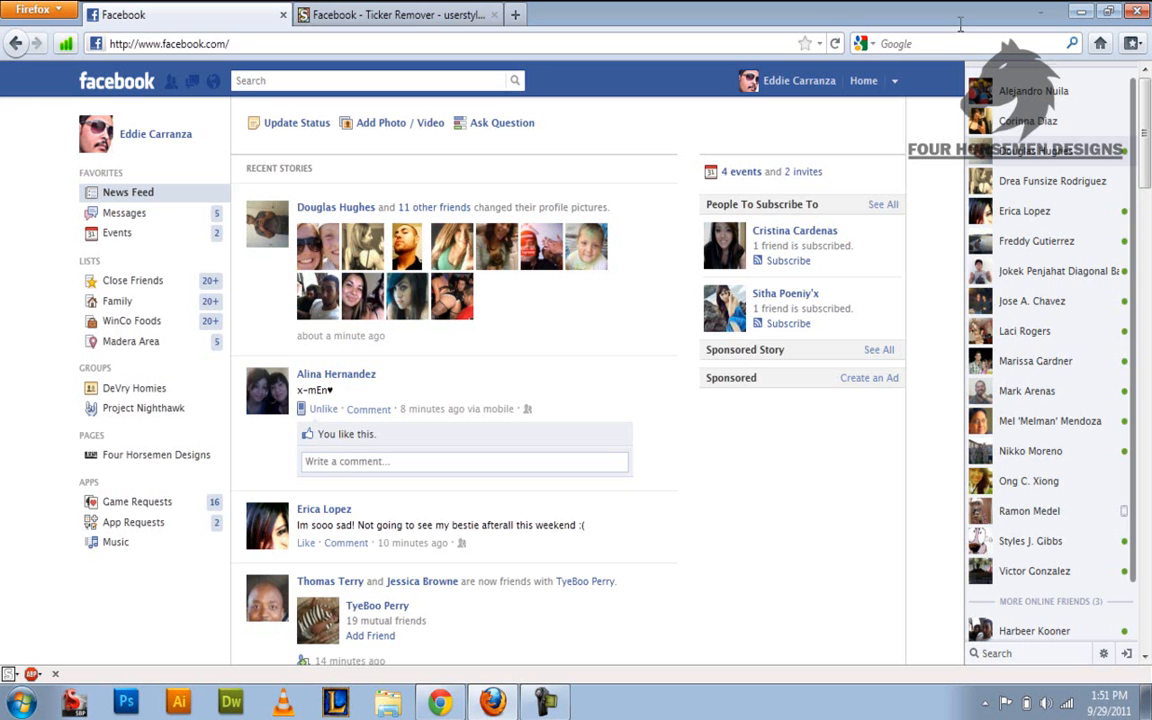
pyautogui.moveTo(350, 658)
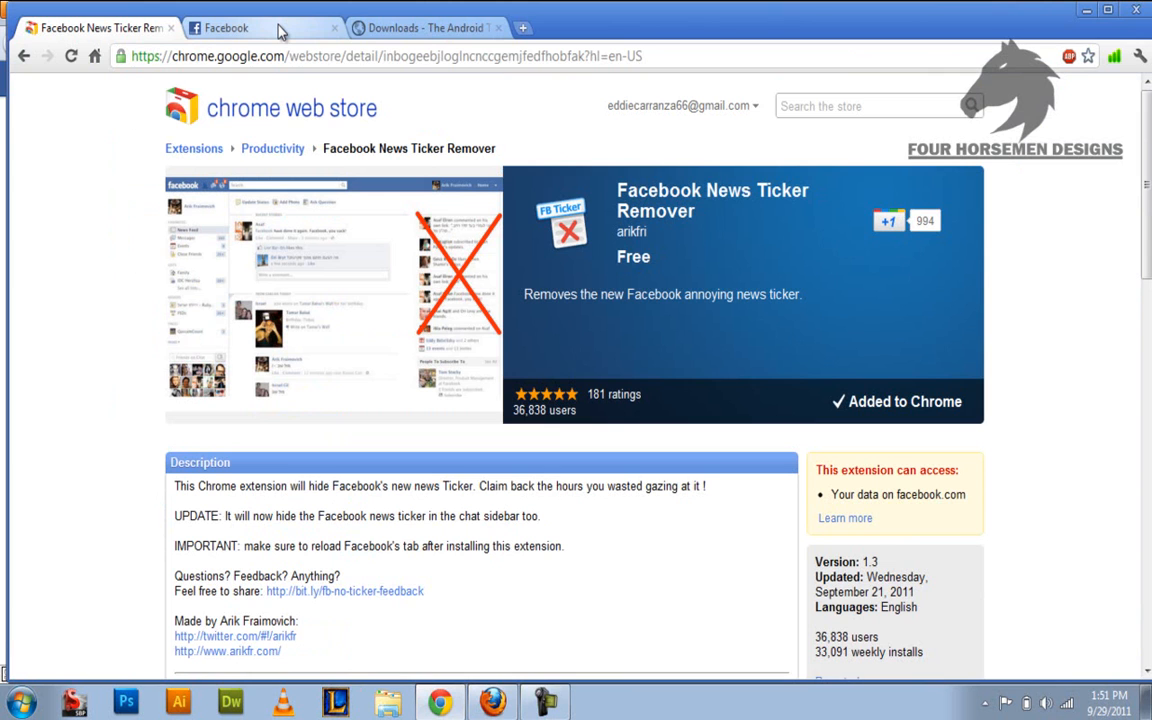
pyautogui.moveTo(430, 48)
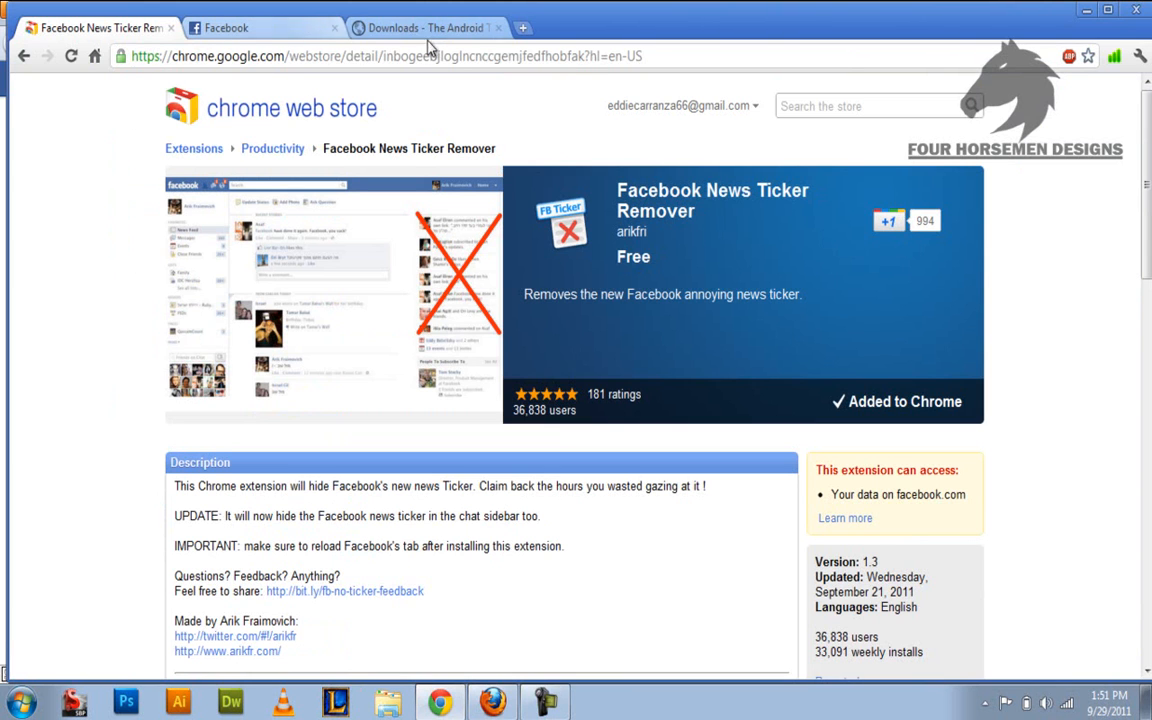
pyautogui.moveTo(428, 27)
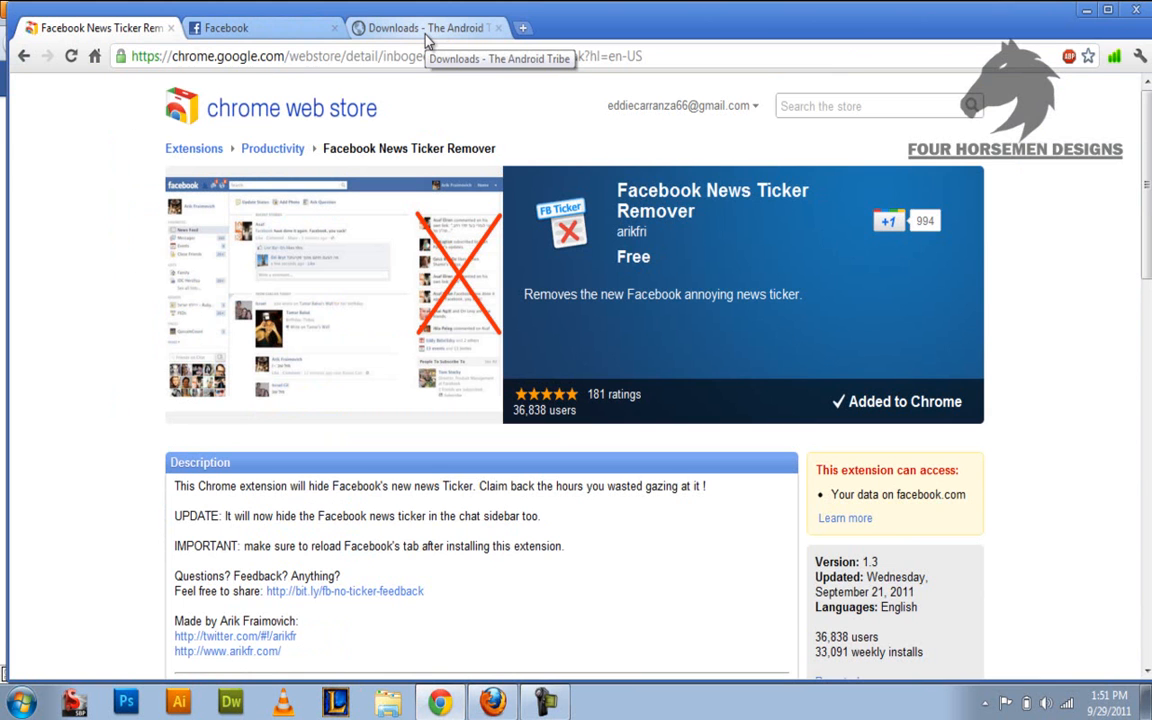
# Switch to Chrome's 'Downloads - The Android Tribe' tab.
pyautogui.click(420, 27)
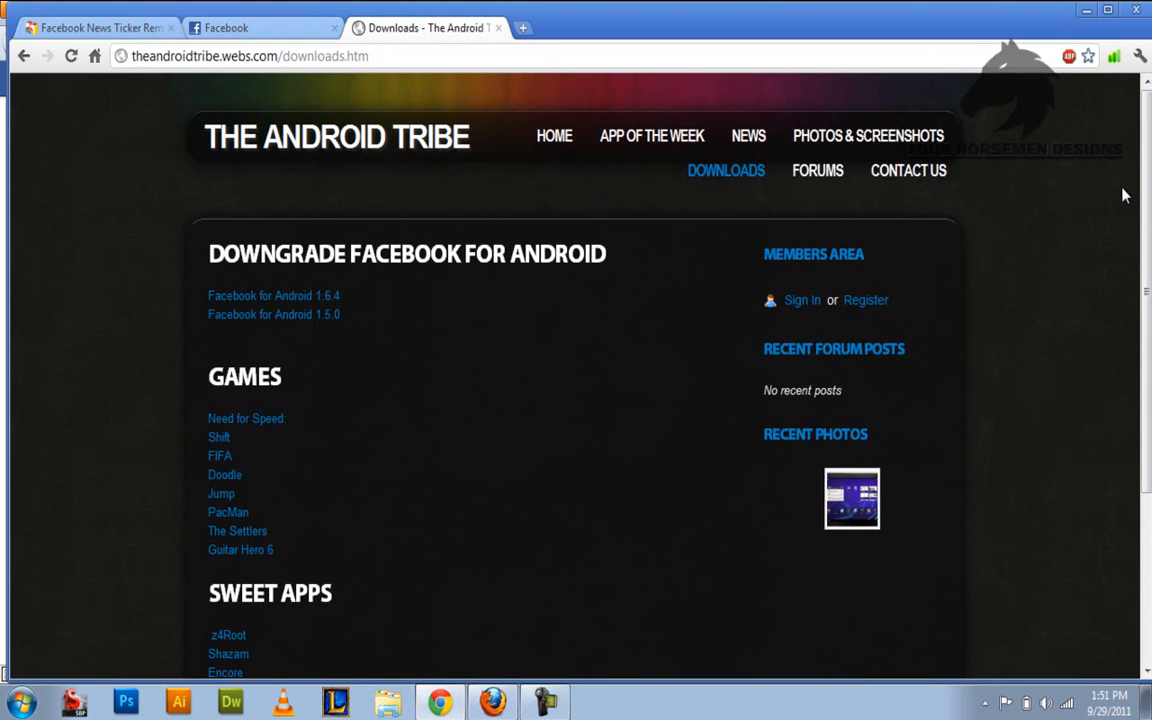
pyautogui.moveTo(203, 102)
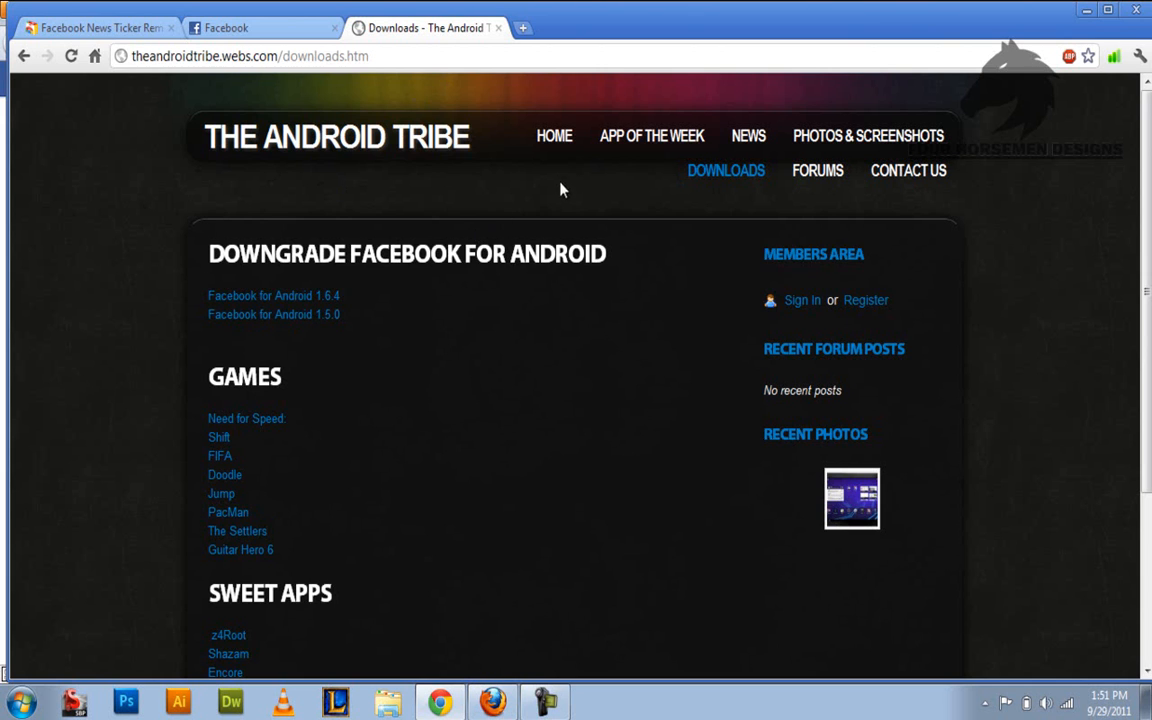
pyautogui.moveTo(310, 160)
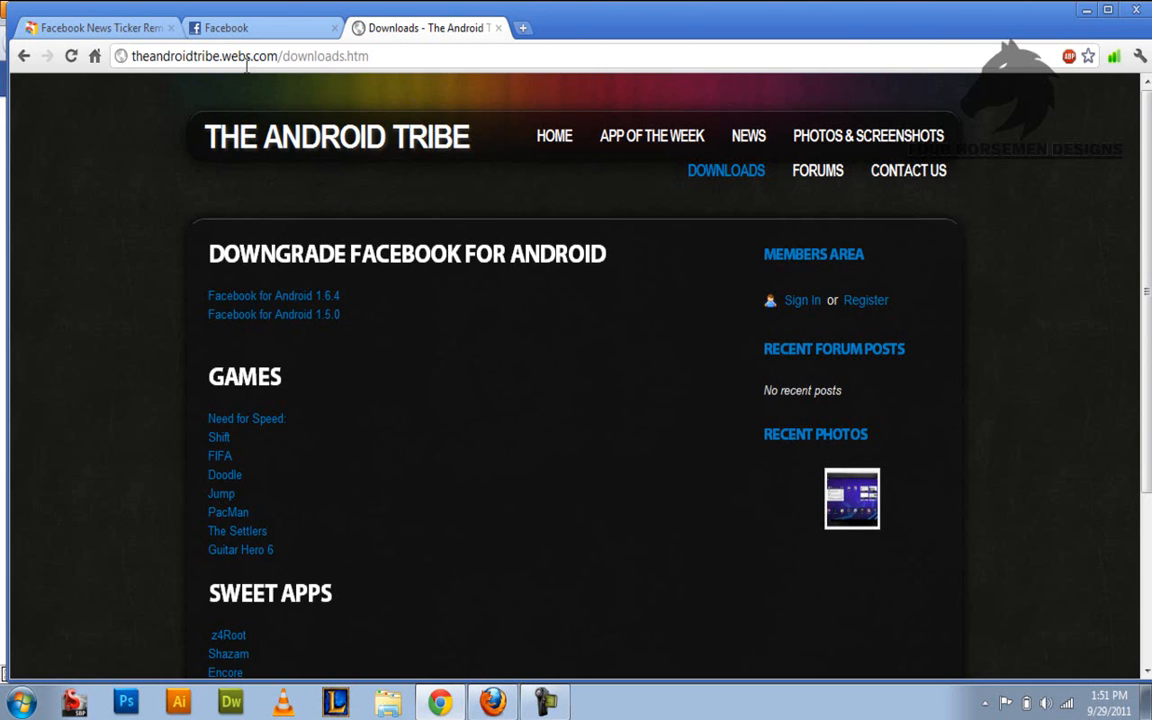
pyautogui.moveTo(450, 228)
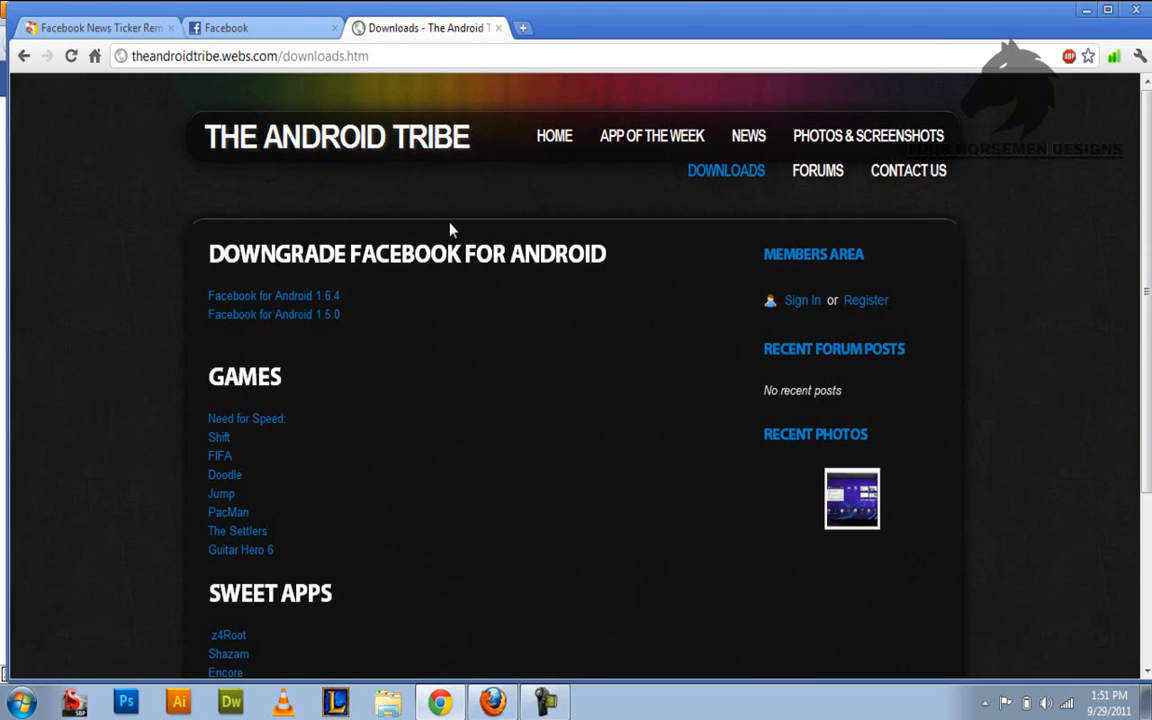
pyautogui.moveTo(726, 170)
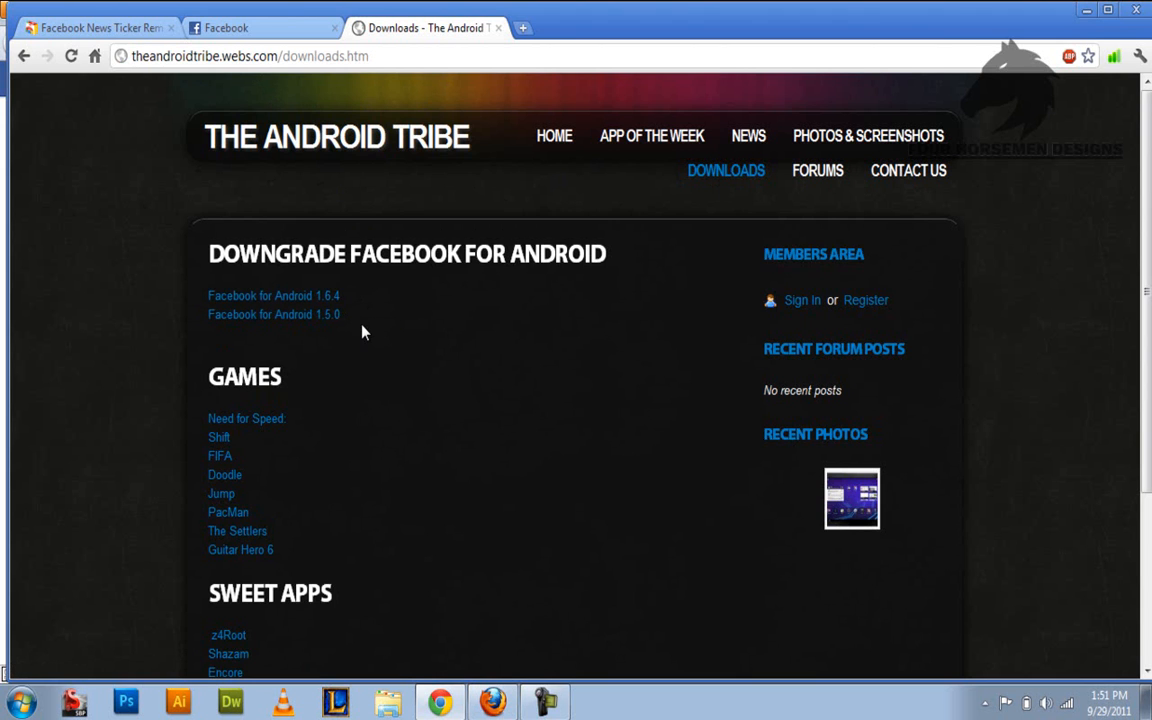
pyautogui.moveTo(290, 308)
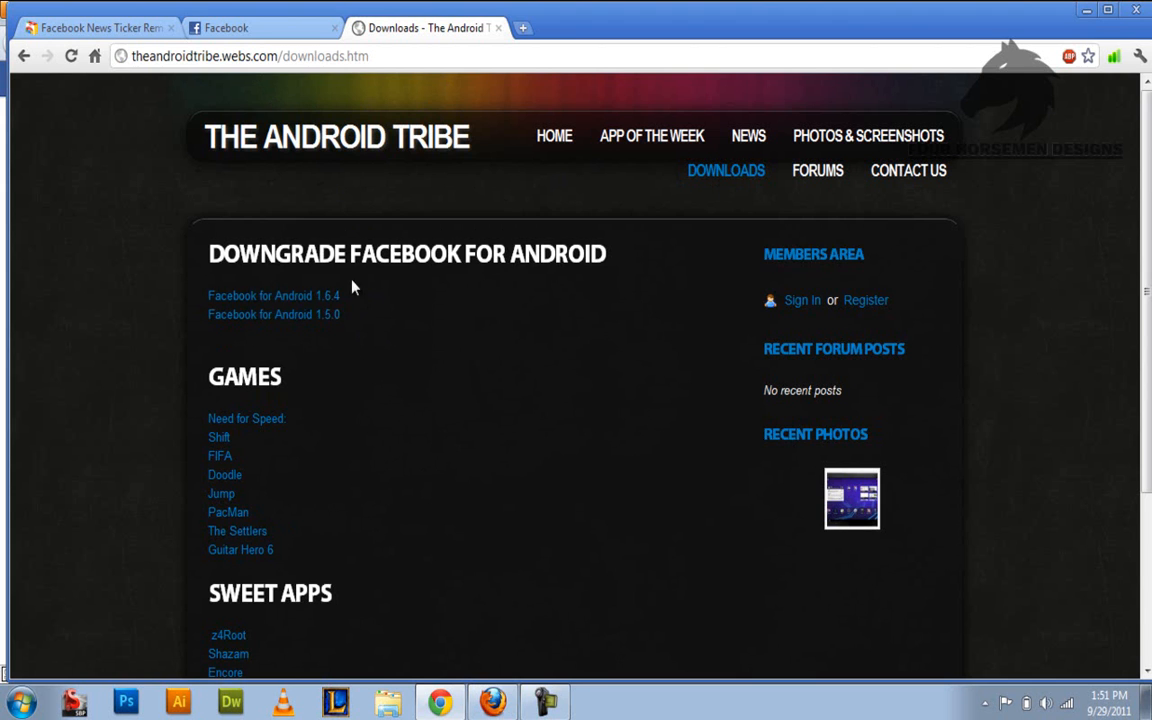
pyautogui.moveTo(240, 310)
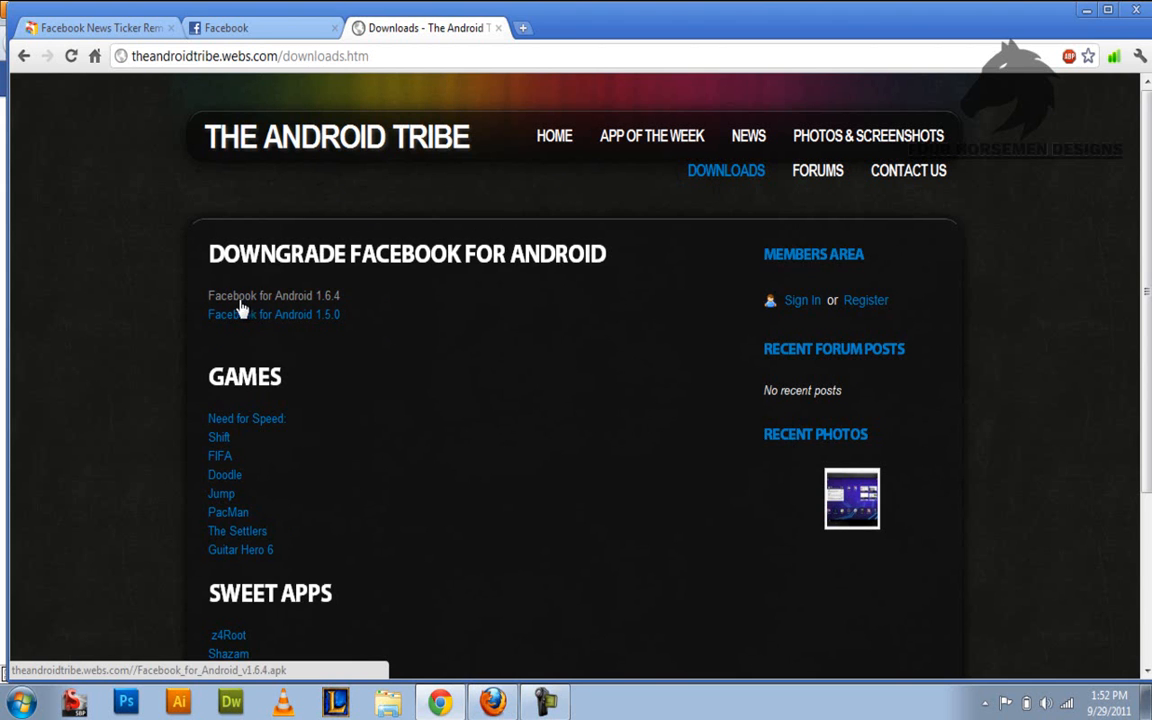
pyautogui.moveTo(270, 303)
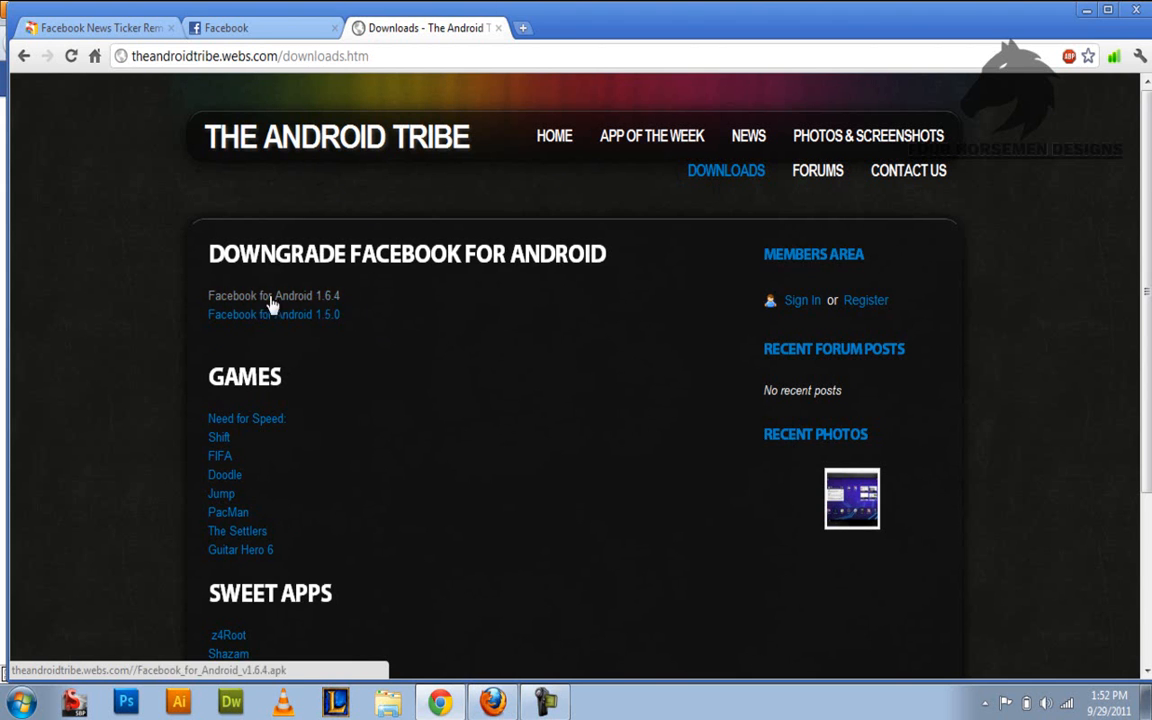
pyautogui.moveTo(330, 307)
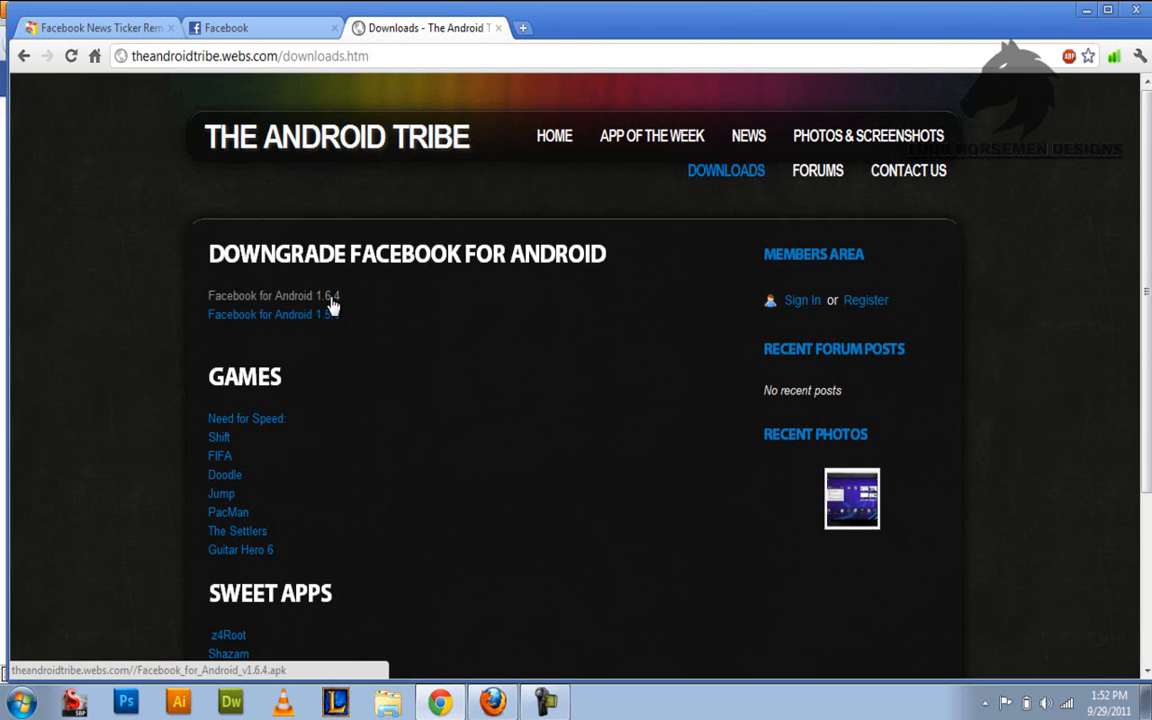
pyautogui.moveTo(400, 280)
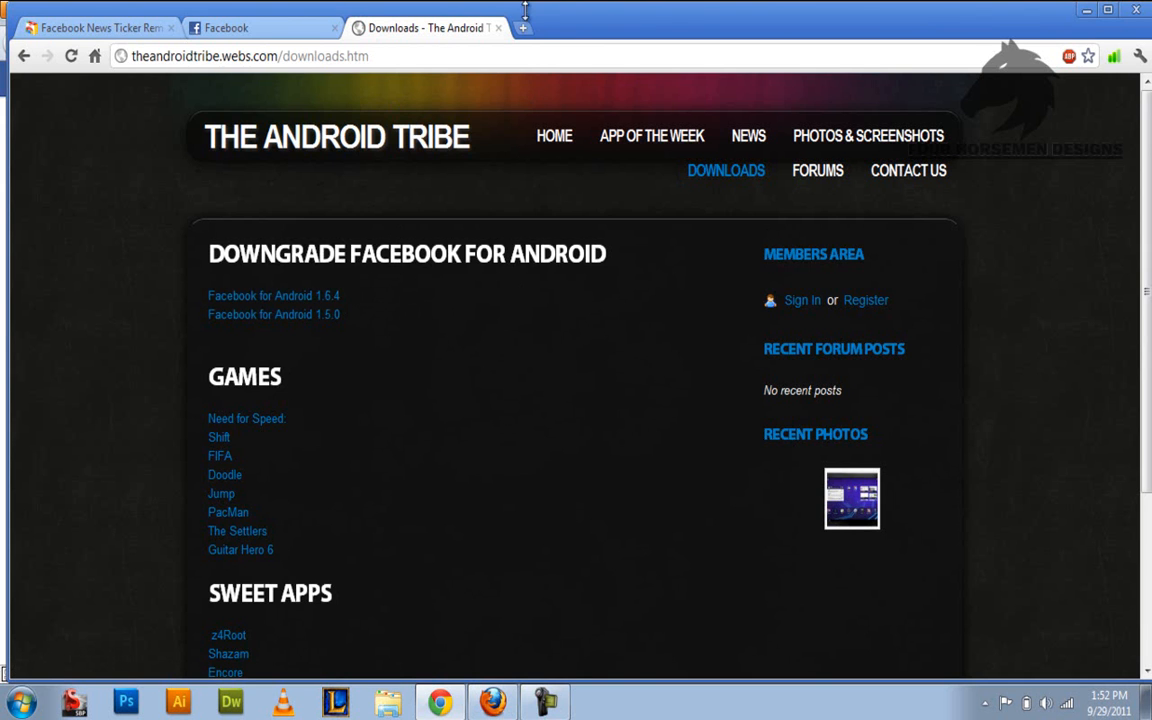
# Open a new Chrome tab beside the Android Tribe Facebook 1.6.4 downloads page.
pyautogui.click(523, 27)
pyautogui.write('www.apktop.com')
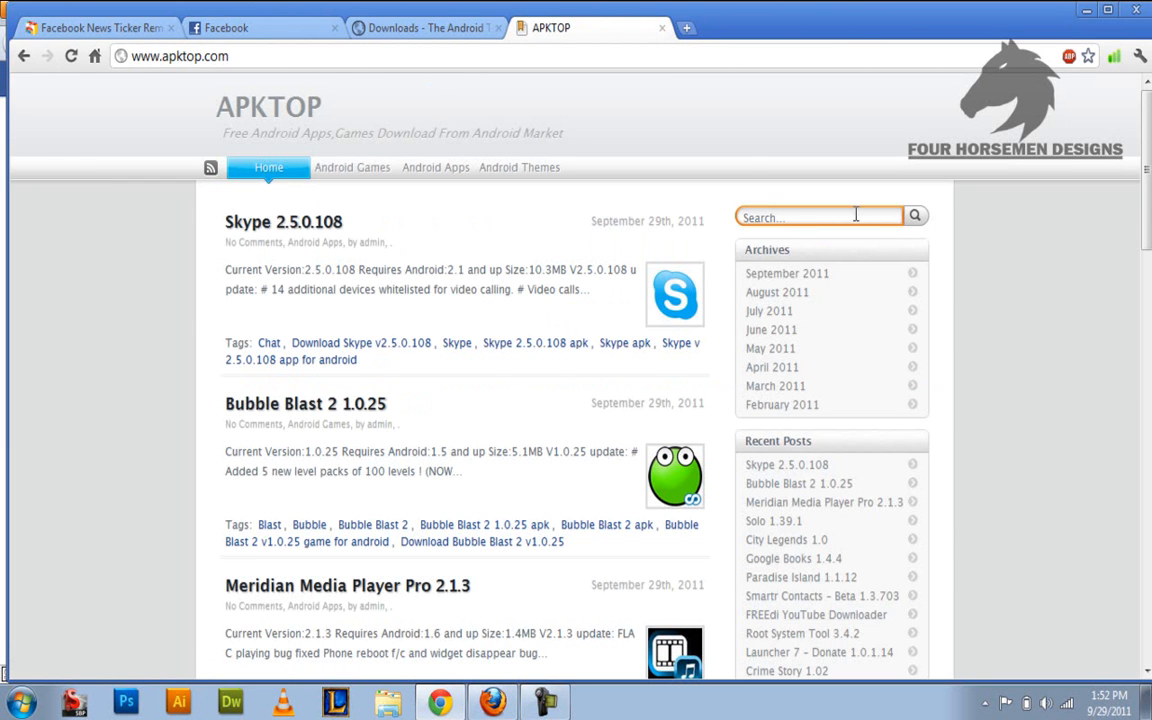
# Search APKTOP for 'facebook' and open the Facebook for Android 1.6.4 result.
pyautogui.click(820, 216)
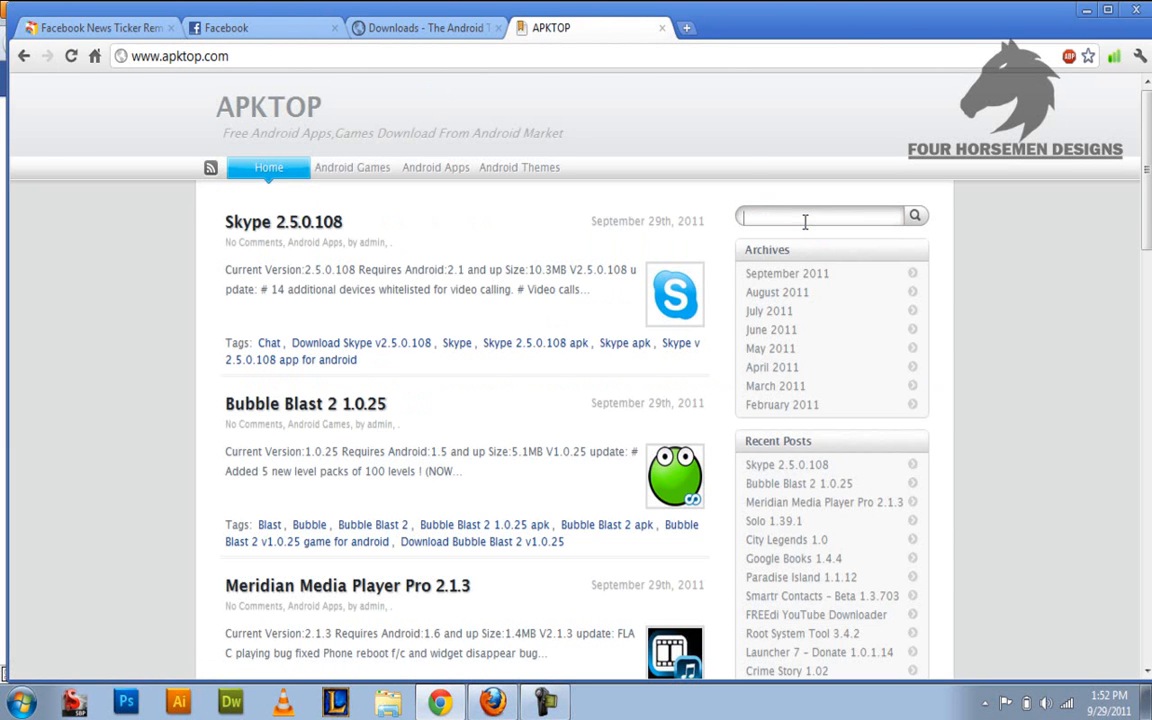
pyautogui.write('fa')
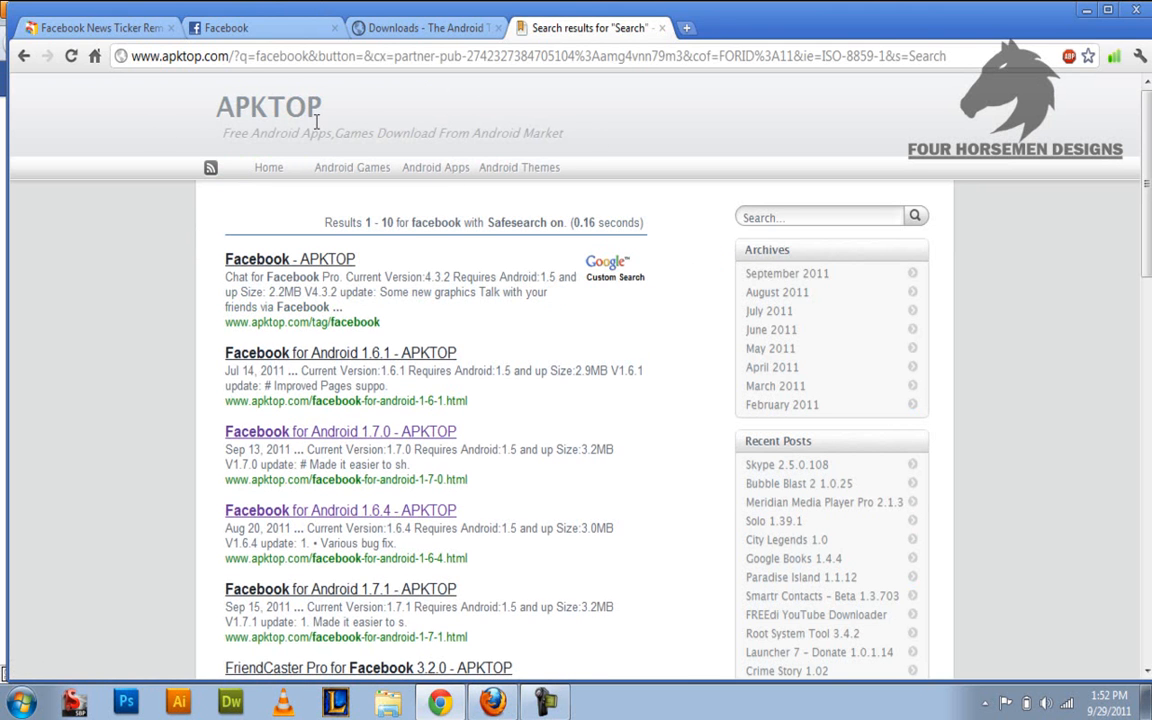
pyautogui.moveTo(435, 167)
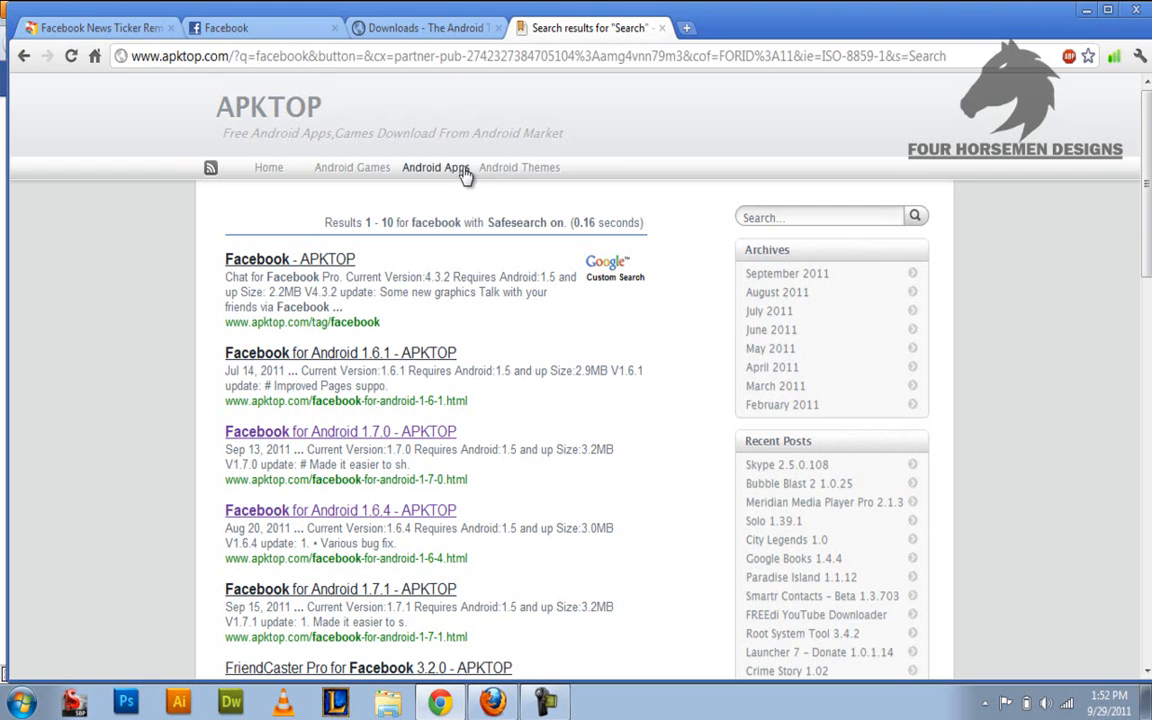
pyautogui.scroll(-3)
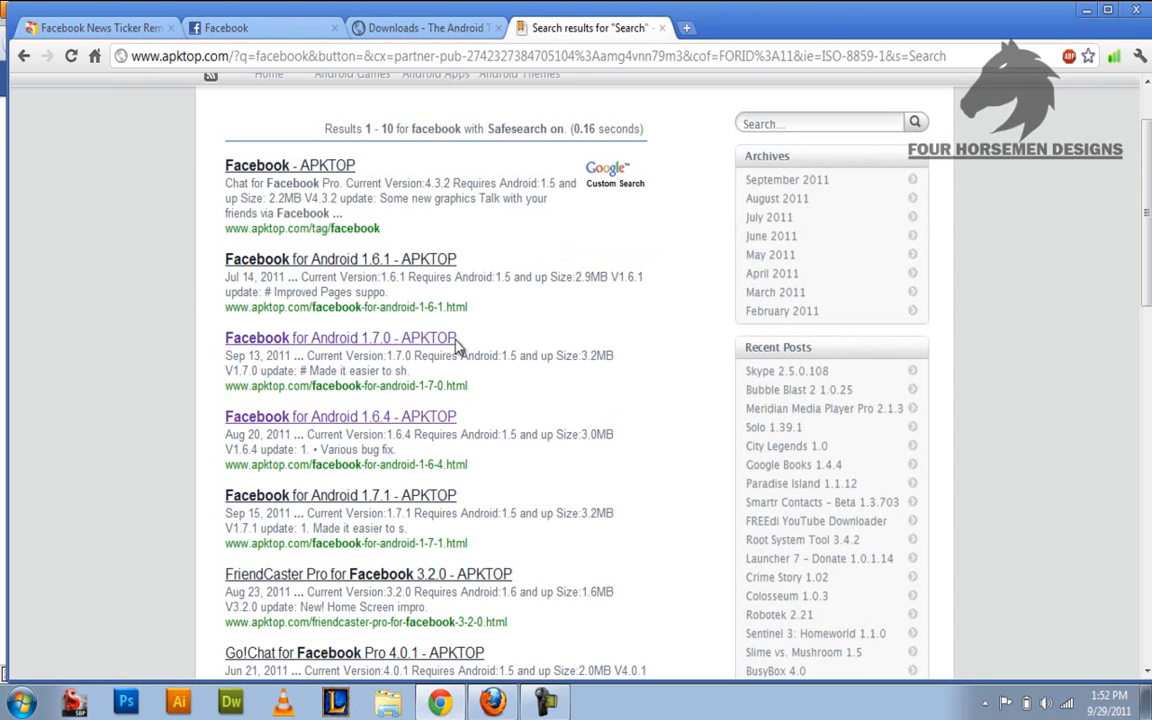
pyautogui.moveTo(378, 420)
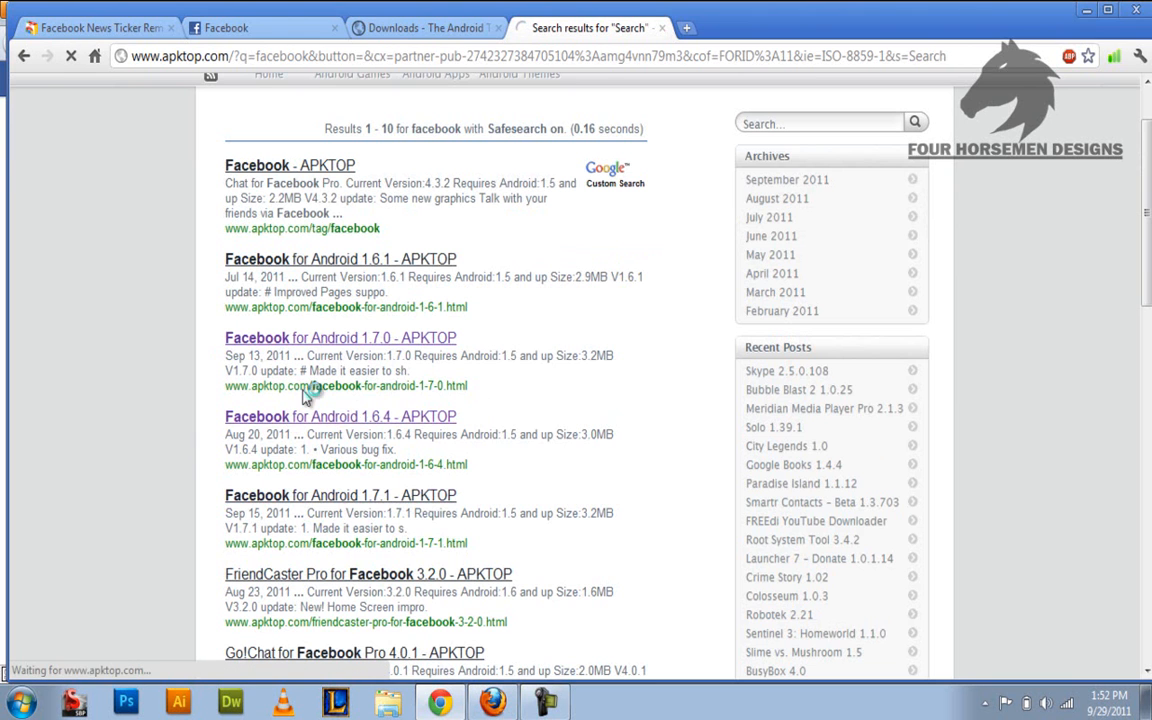
pyautogui.click(340, 416)
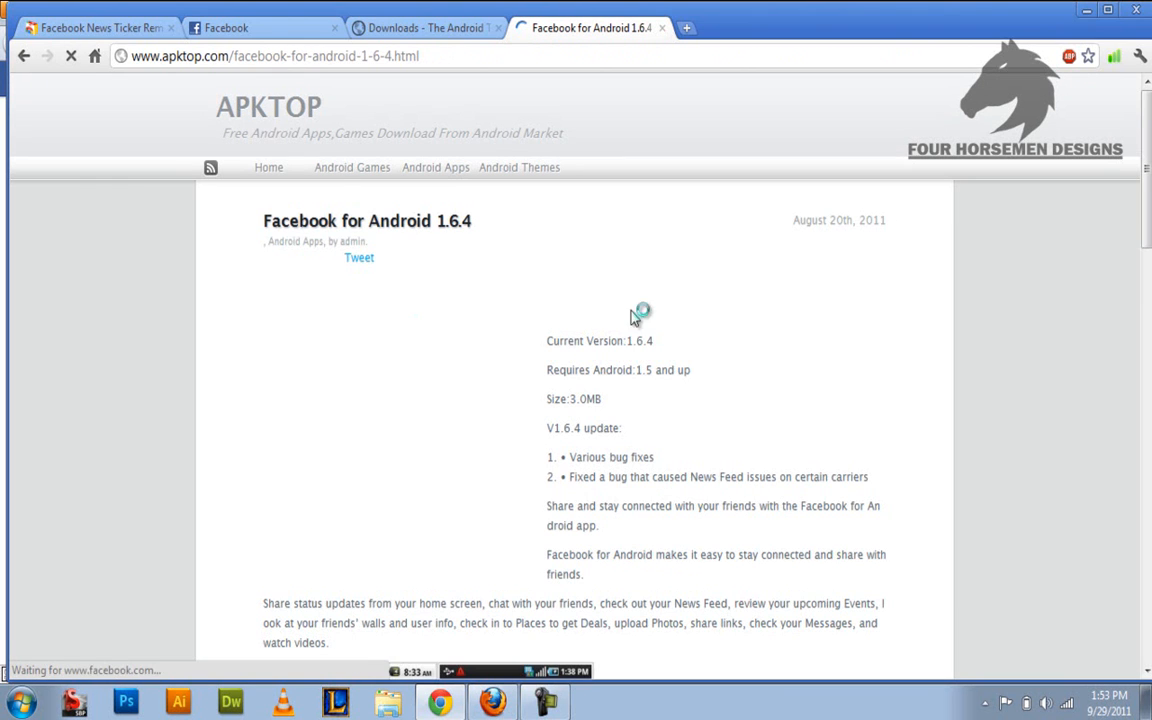
pyautogui.scroll(-3)
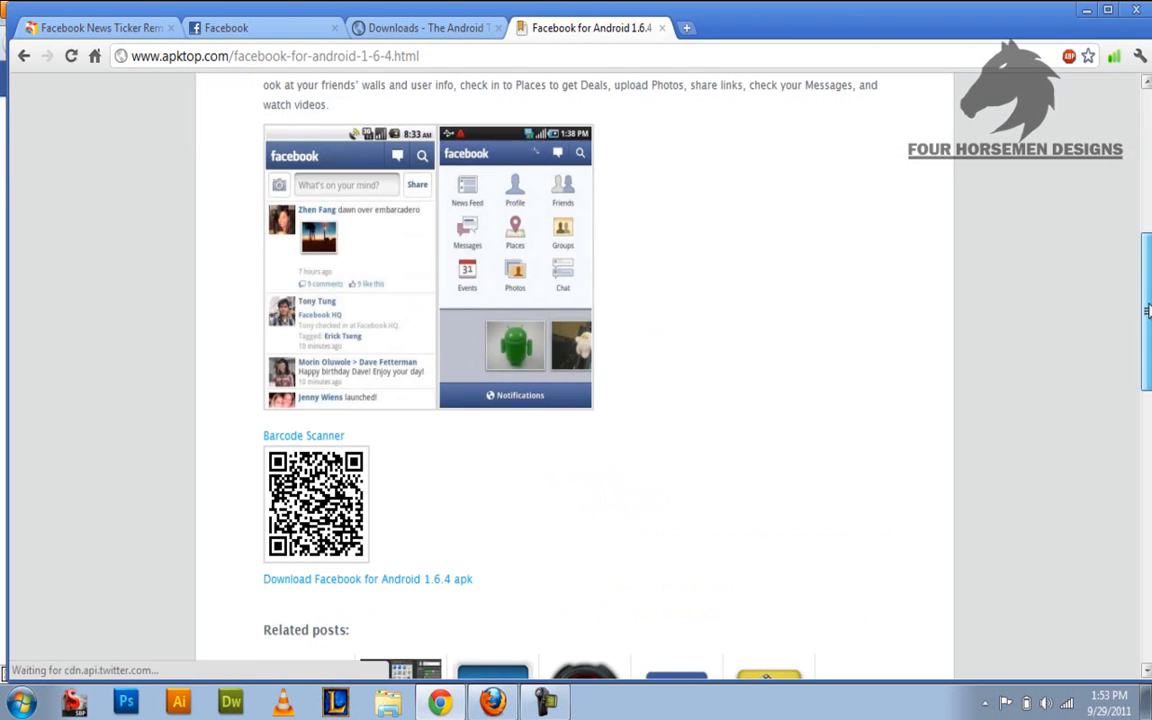
pyautogui.scroll(-3)
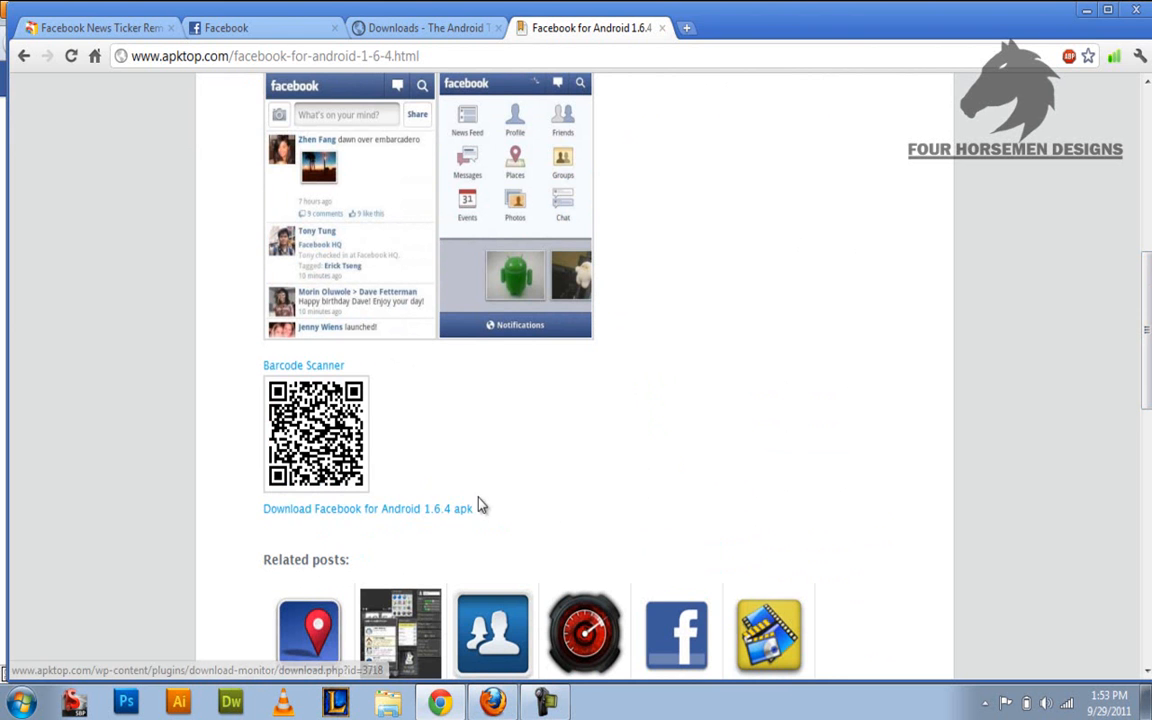
pyautogui.scroll(-3)
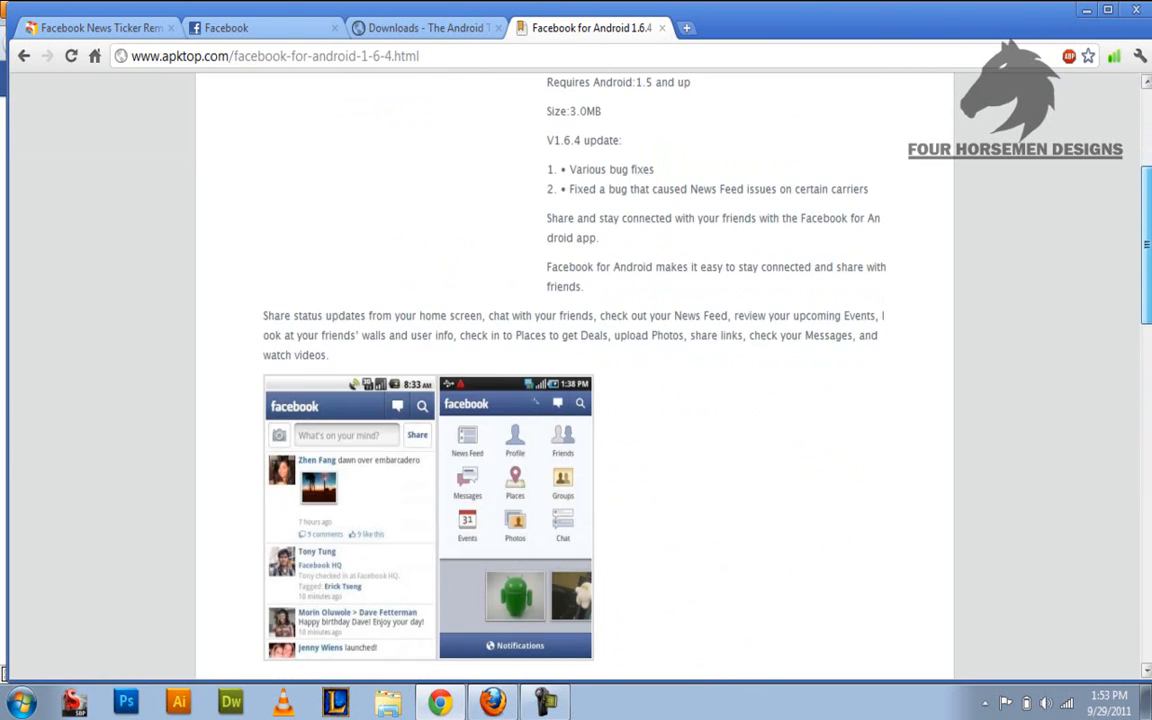
pyautogui.scroll(3)
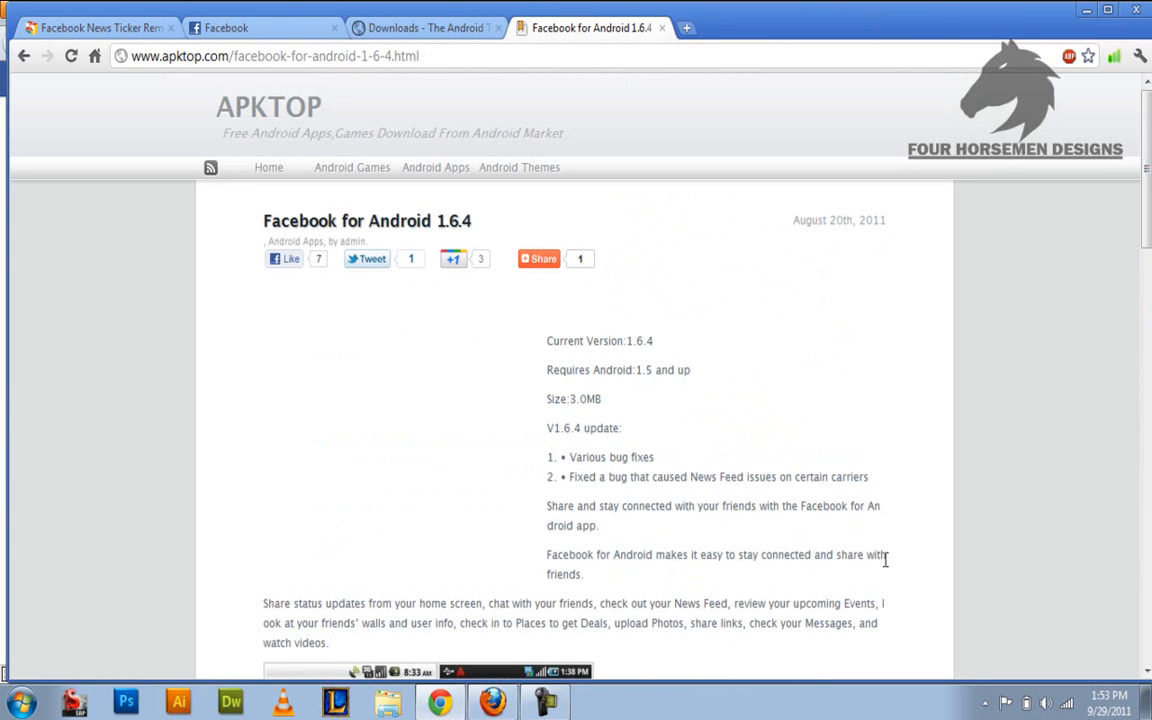
pyautogui.scroll(-3)
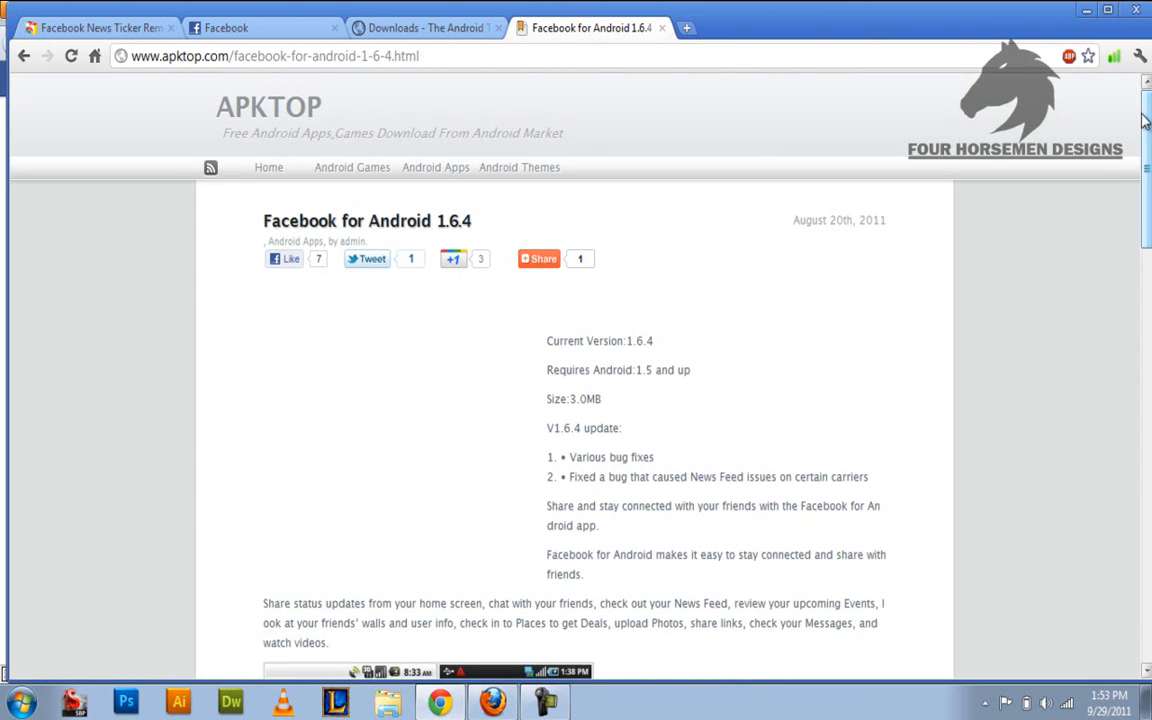
pyautogui.moveTo(440, 33)
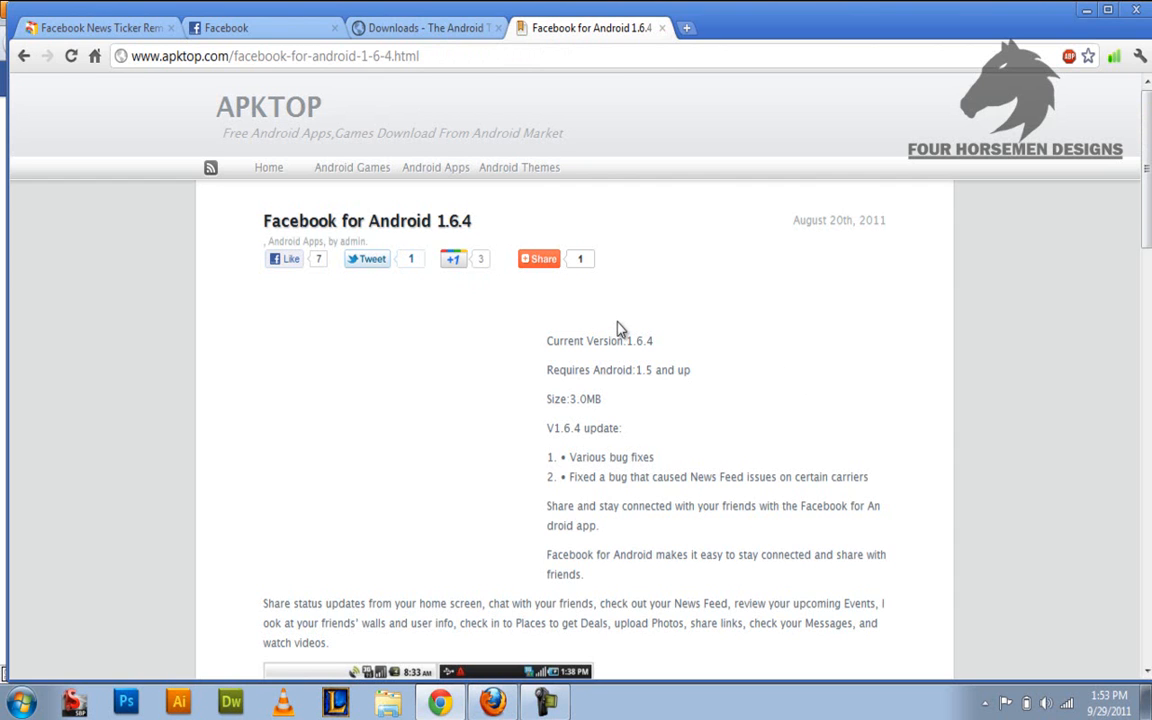
pyautogui.moveTo(687, 334)
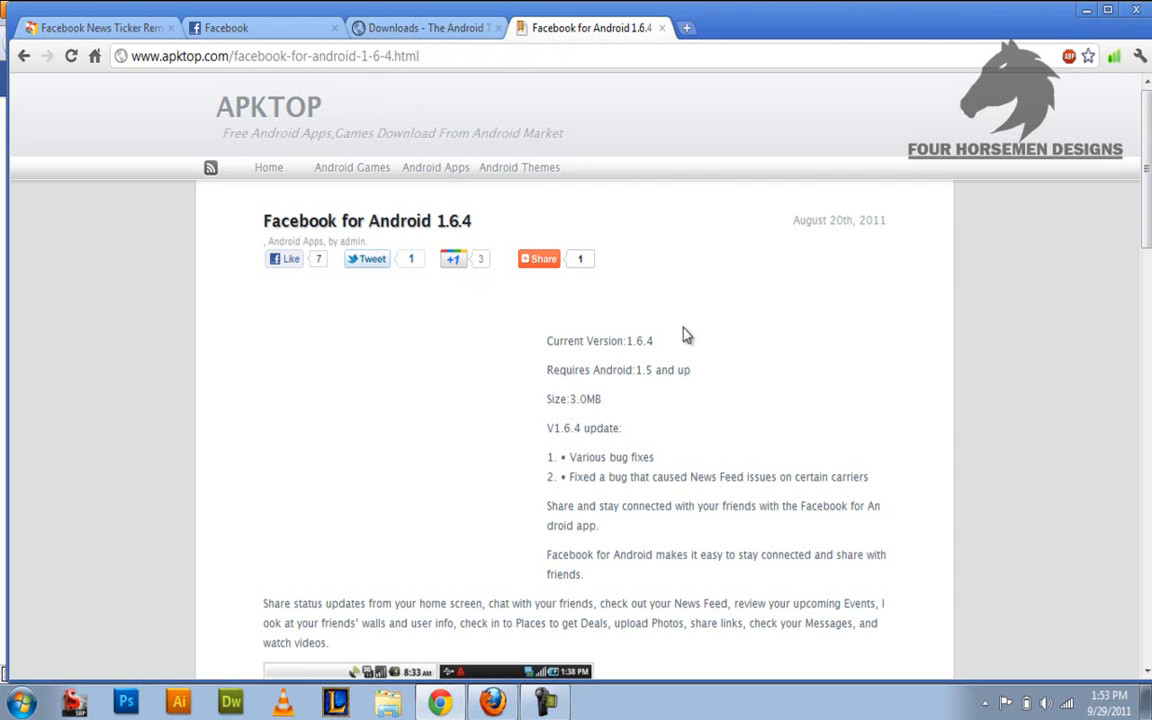